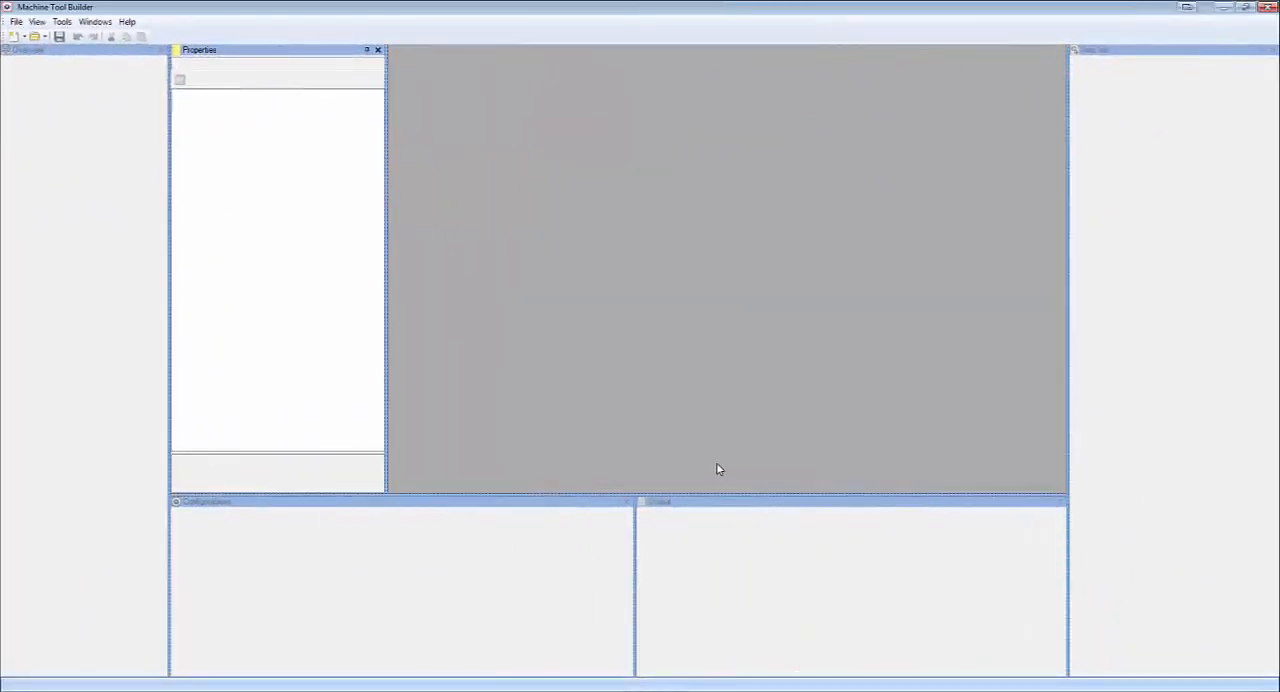
pyautogui.moveTo(146, 110)
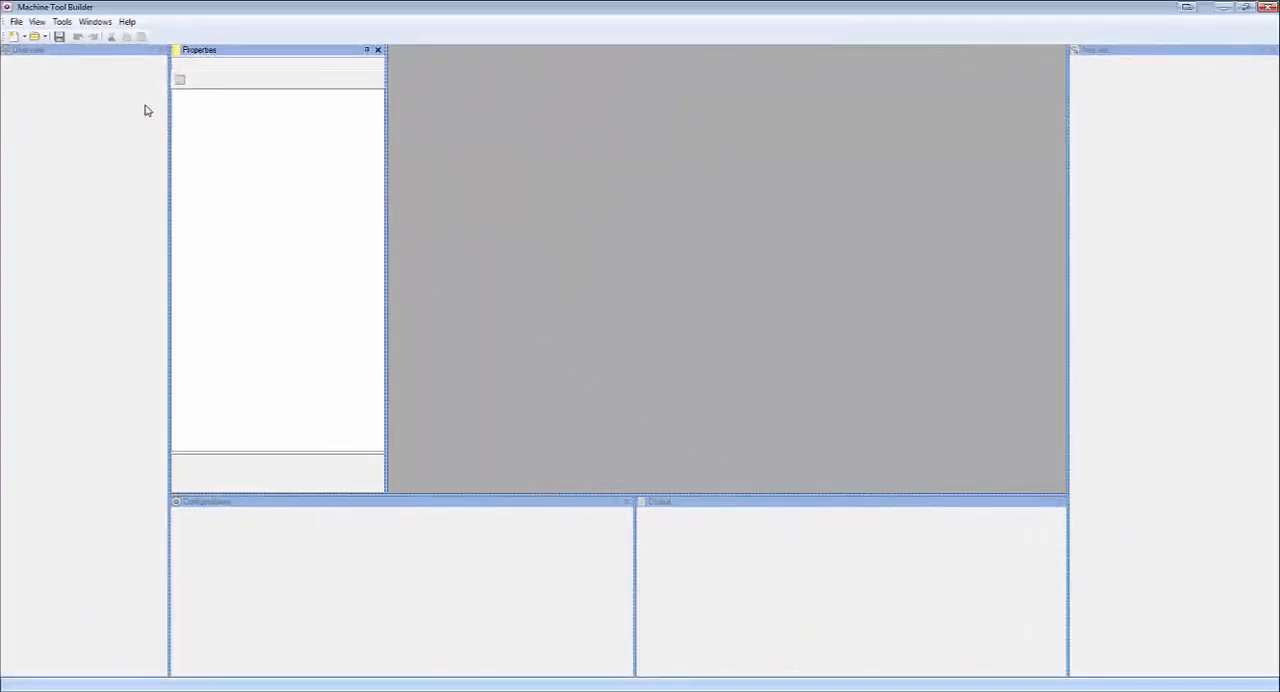
# Start a new machining project from the Turn 1 Turret template.
pyautogui.click(16, 21)
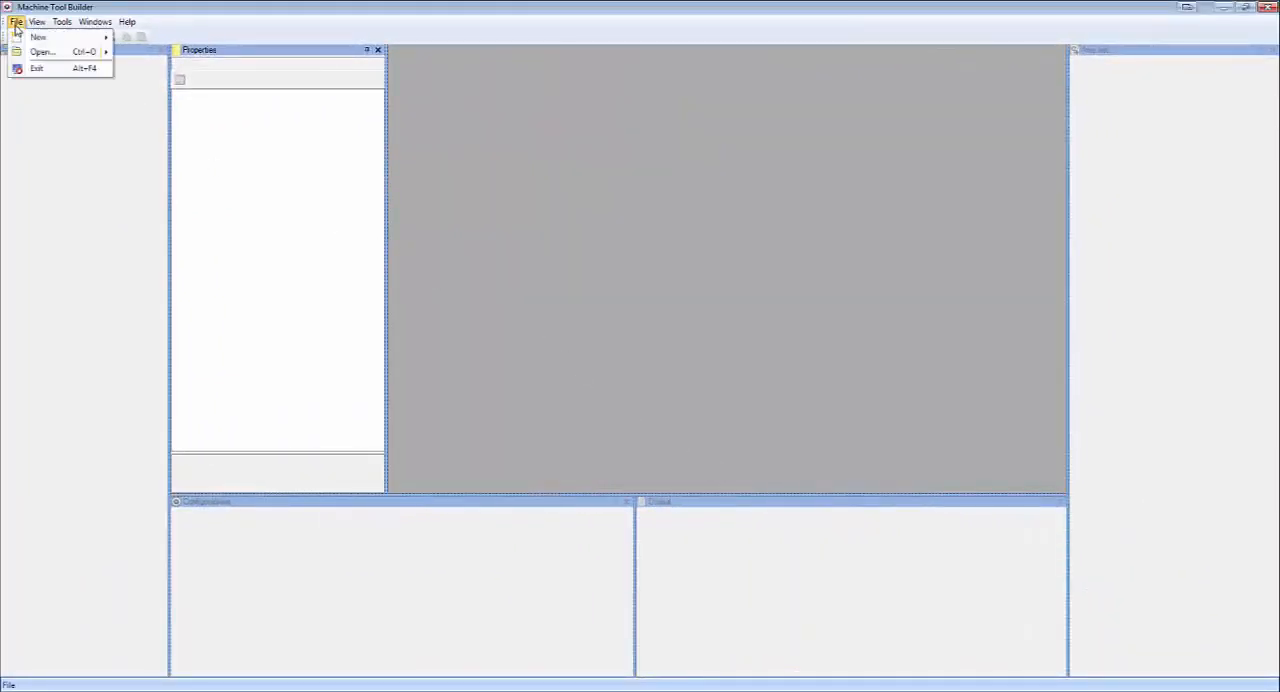
pyautogui.moveTo(38, 37)
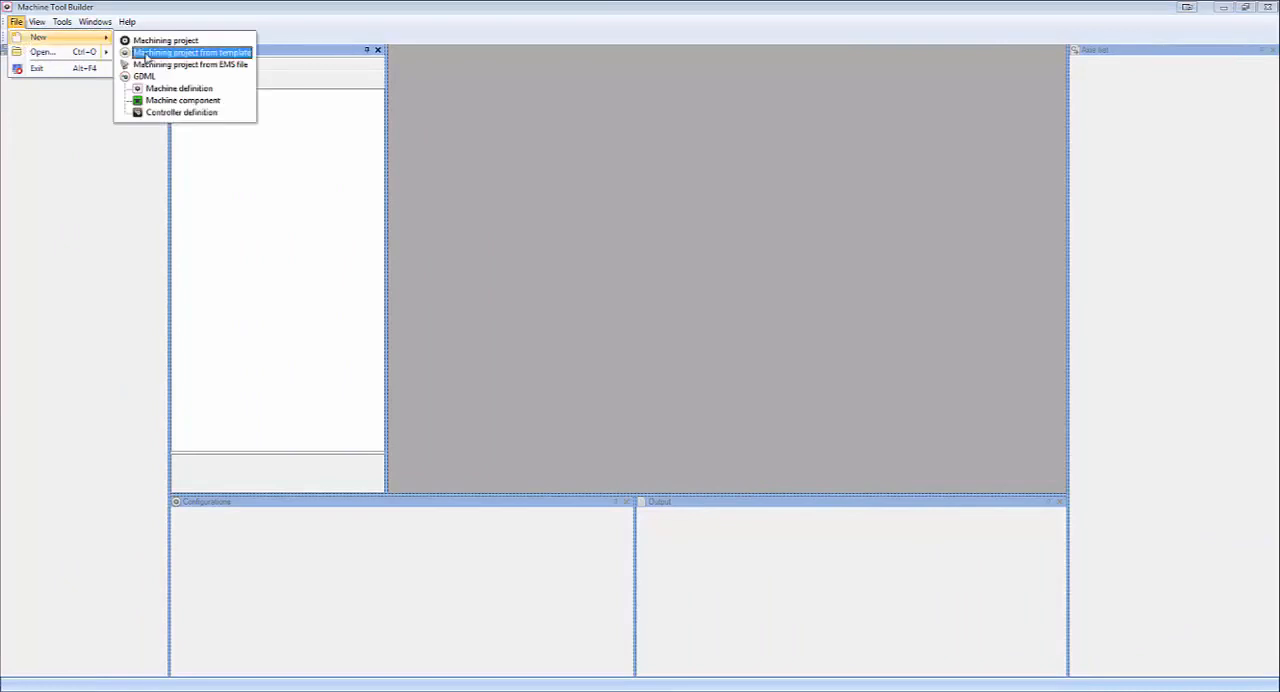
pyautogui.click(190, 52)
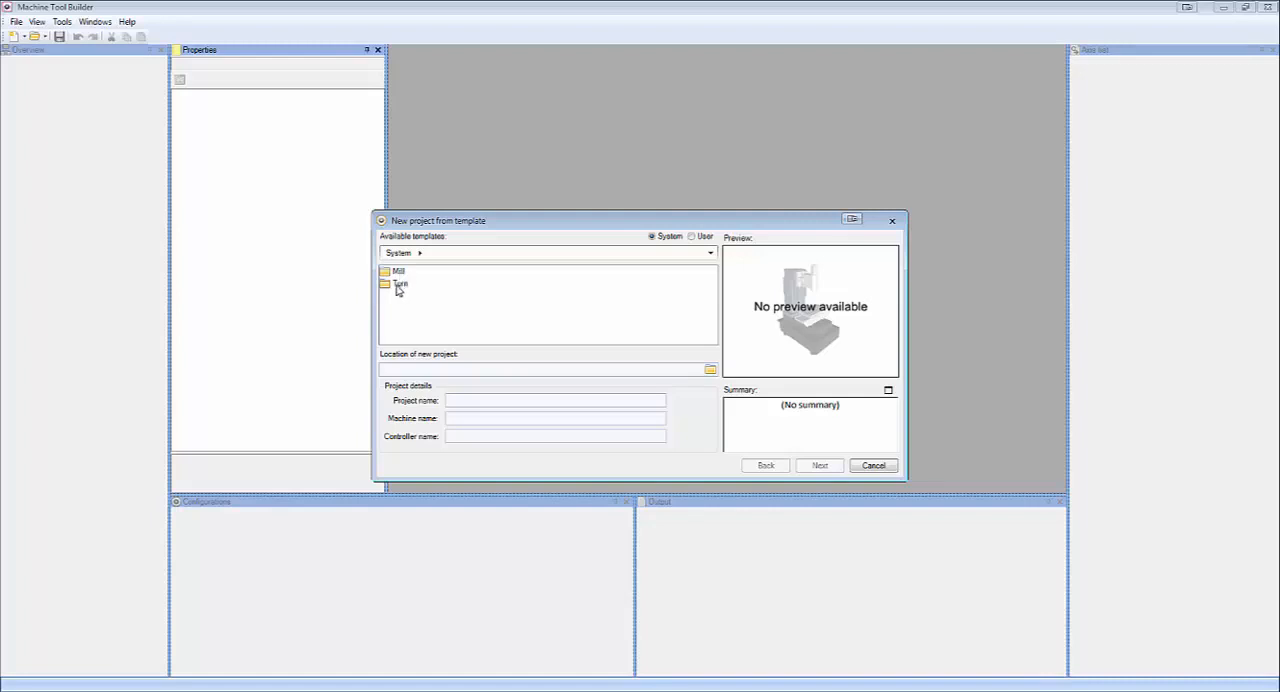
pyautogui.doubleClick(399, 284)
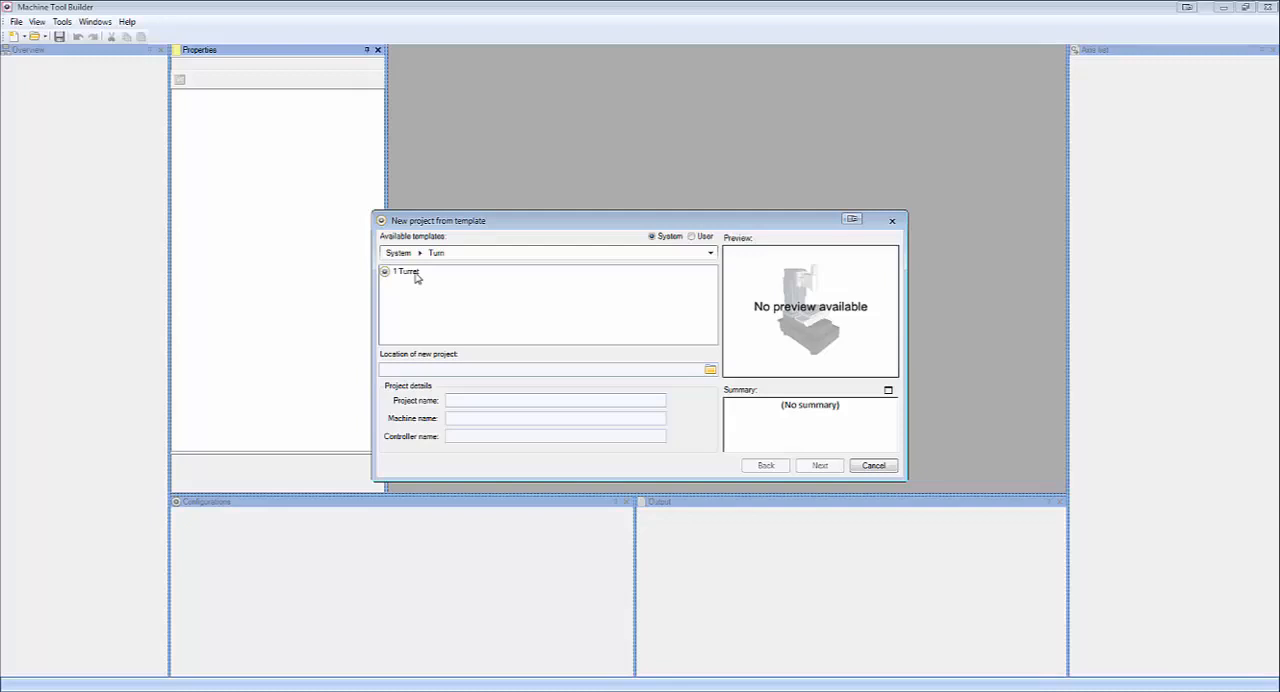
pyautogui.click(405, 271)
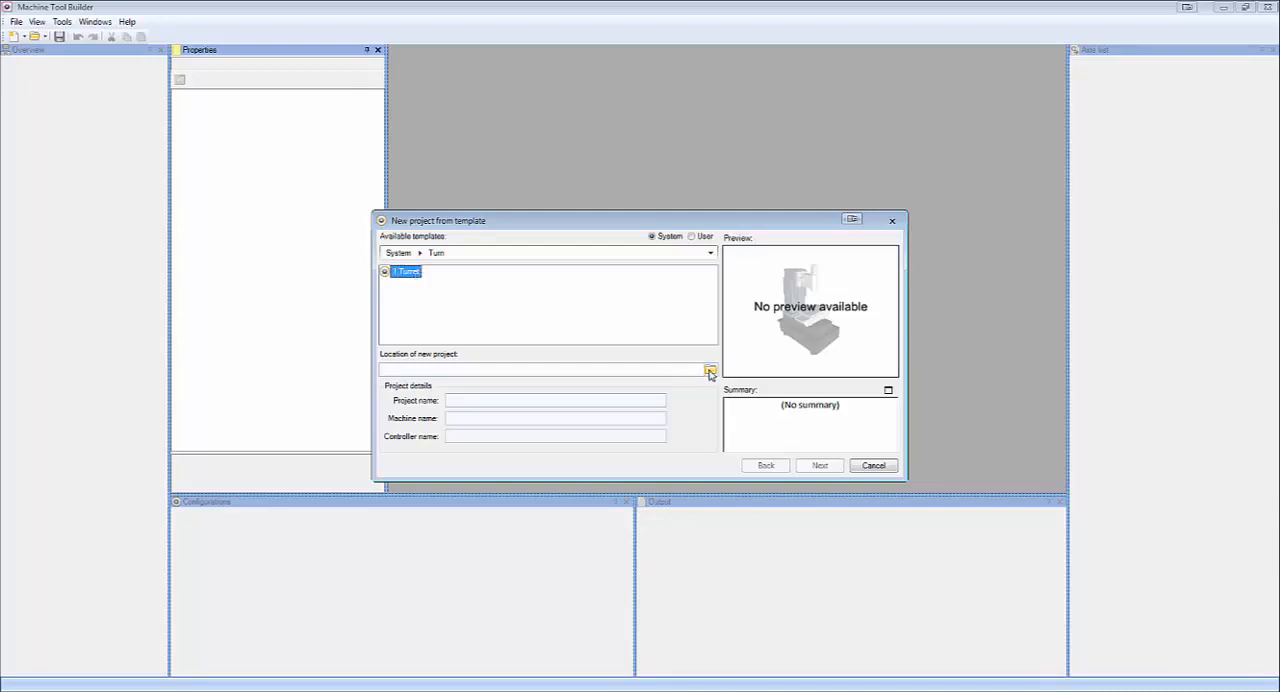
# Choose the project location, name it IndexDemo and continue to the turret settings.
pyautogui.click(710, 370)
pyautogui.write('IndexDe')
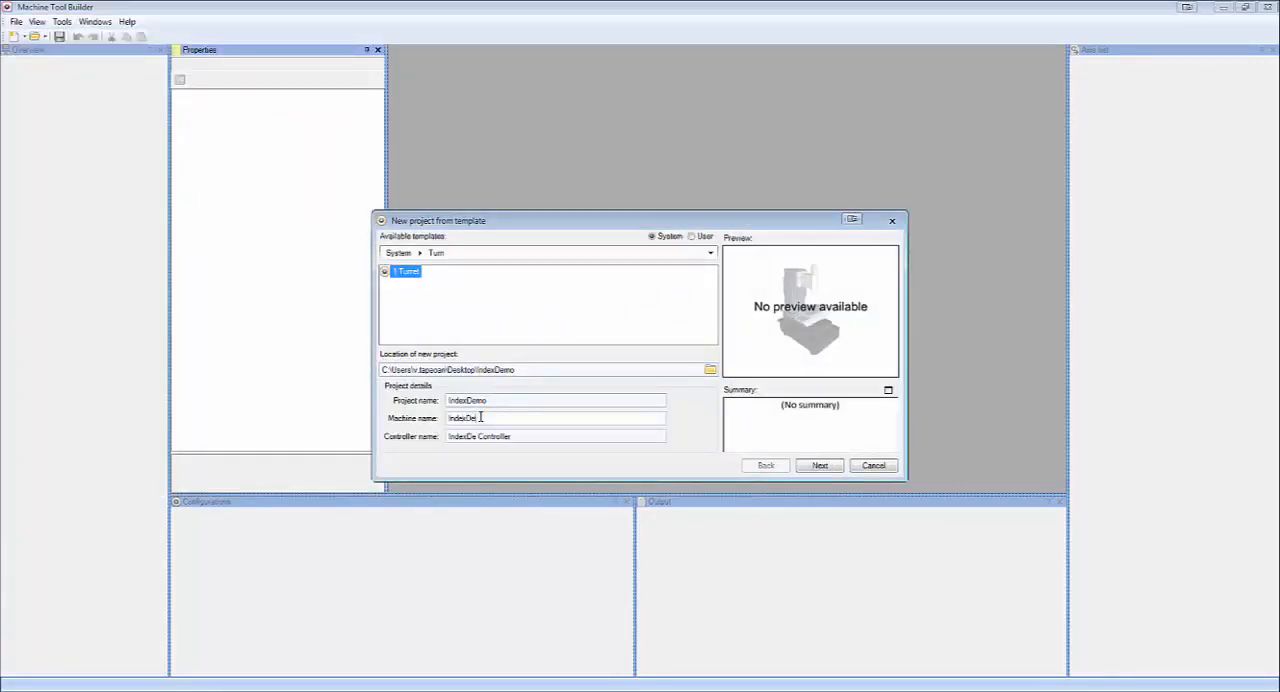
pyautogui.click(819, 465)
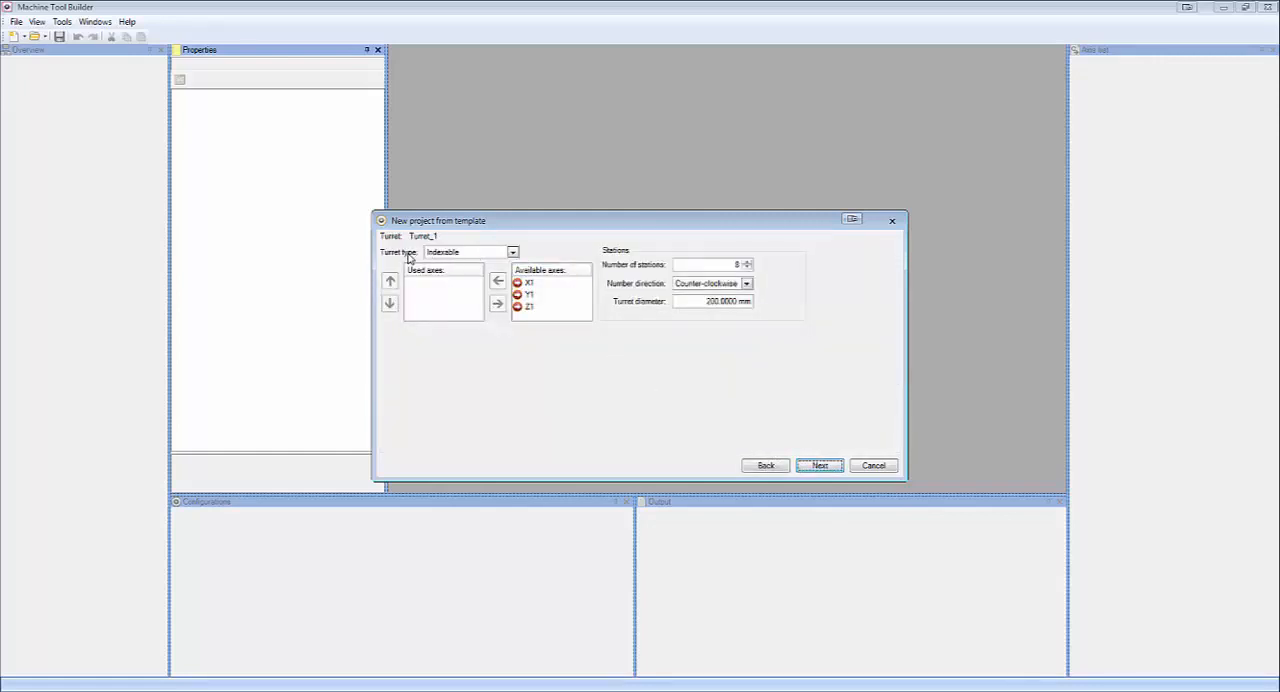
pyautogui.moveTo(472, 252)
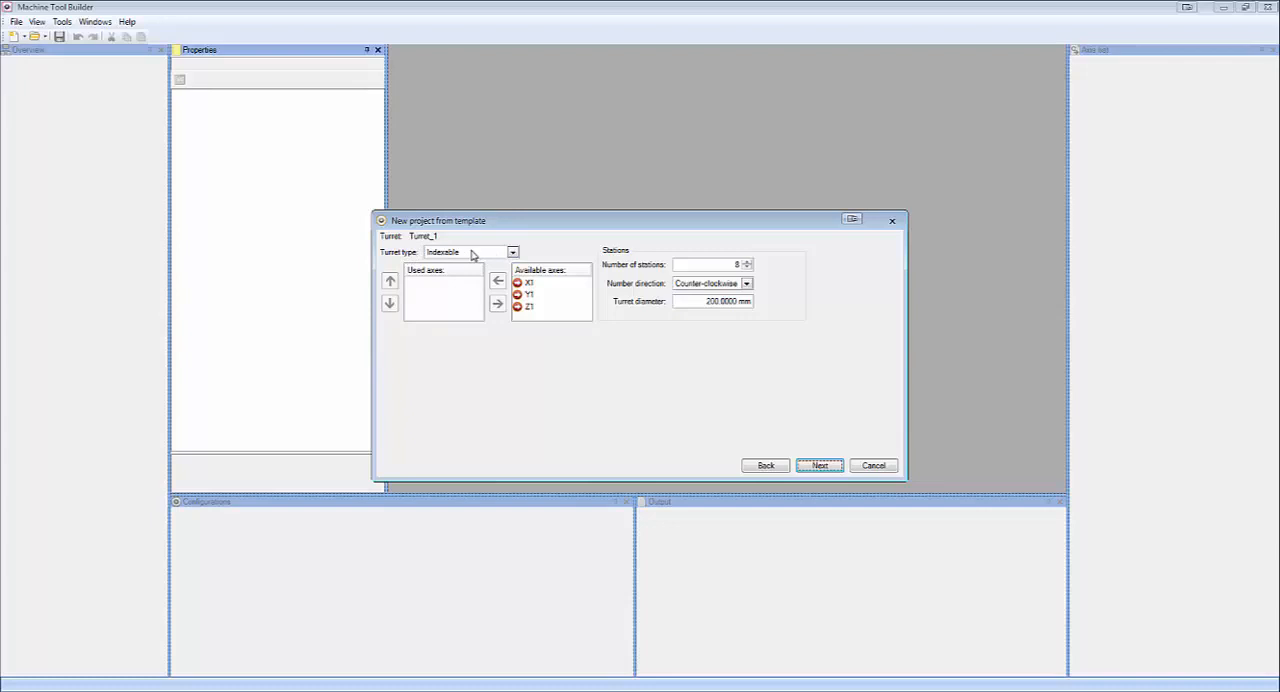
# Keep the turret type Indexable and put Z1, X1 and Y1 in its used axes.
pyautogui.click(513, 252)
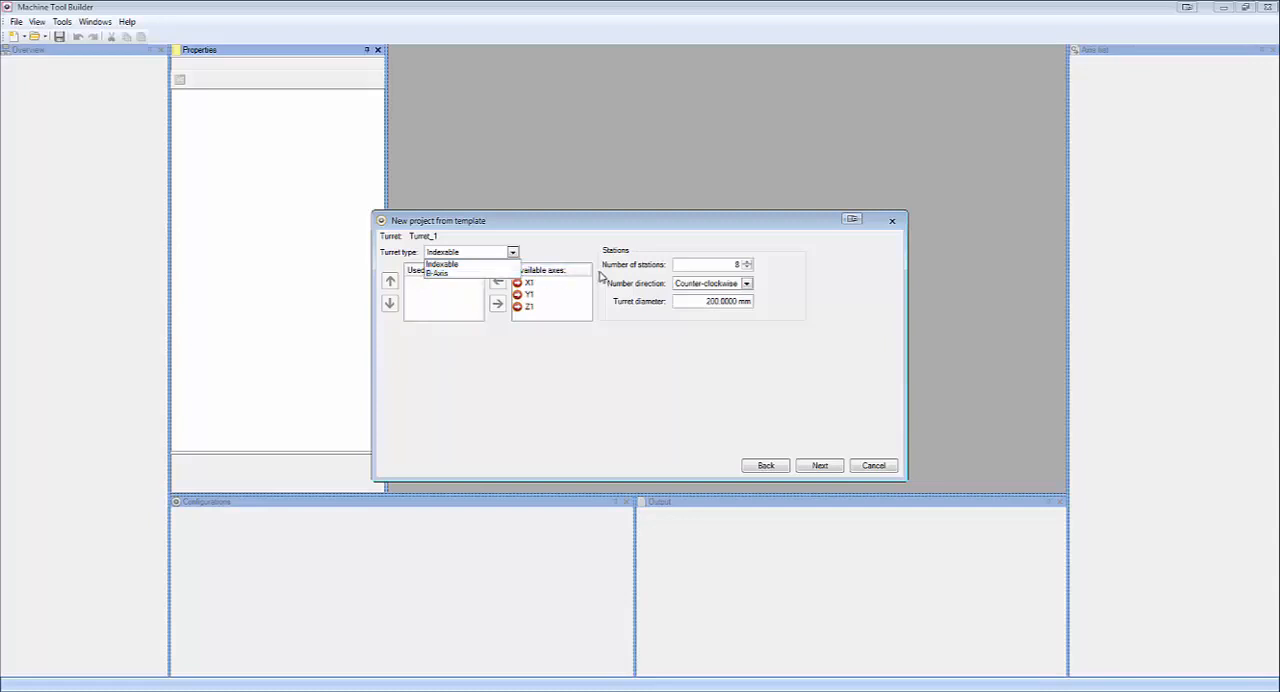
pyautogui.moveTo(643, 300)
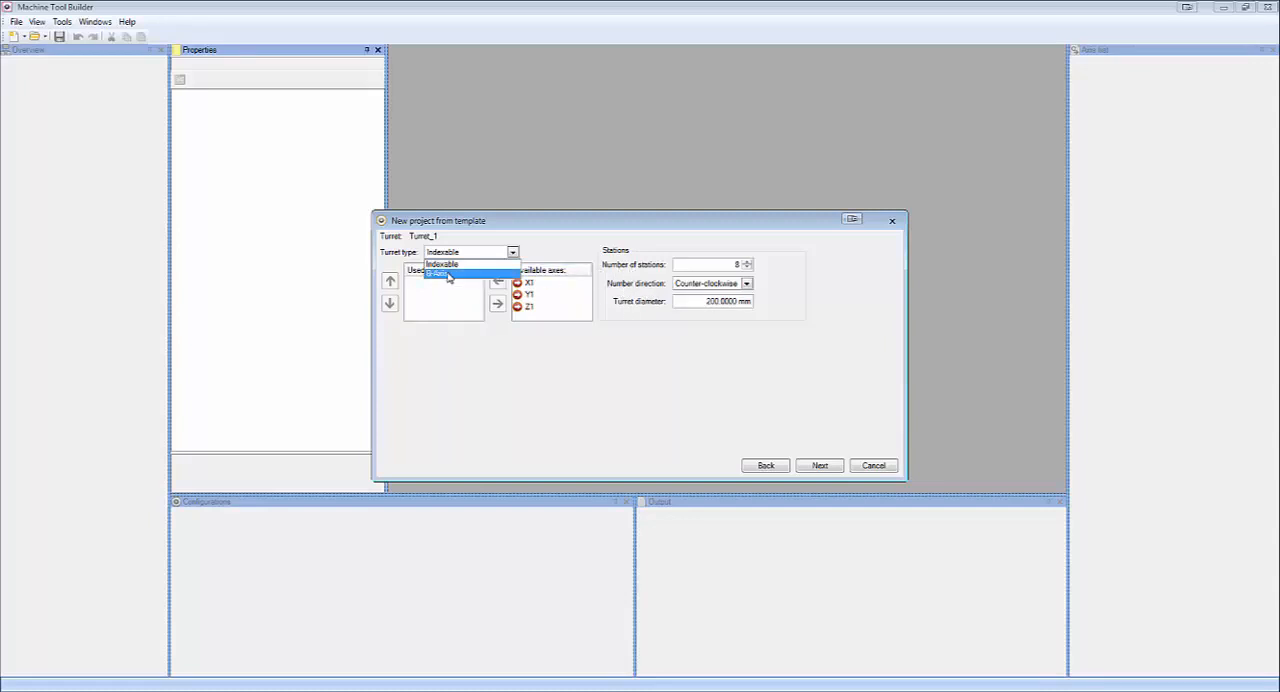
pyautogui.click(437, 272)
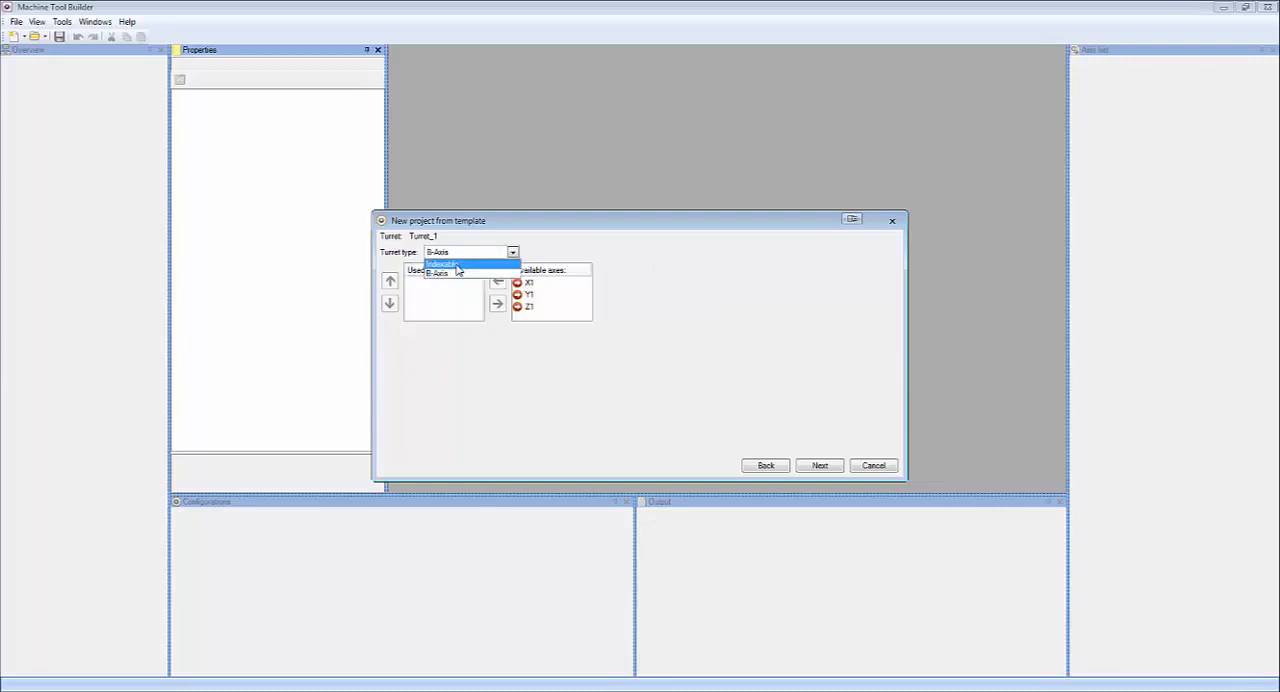
pyautogui.click(442, 263)
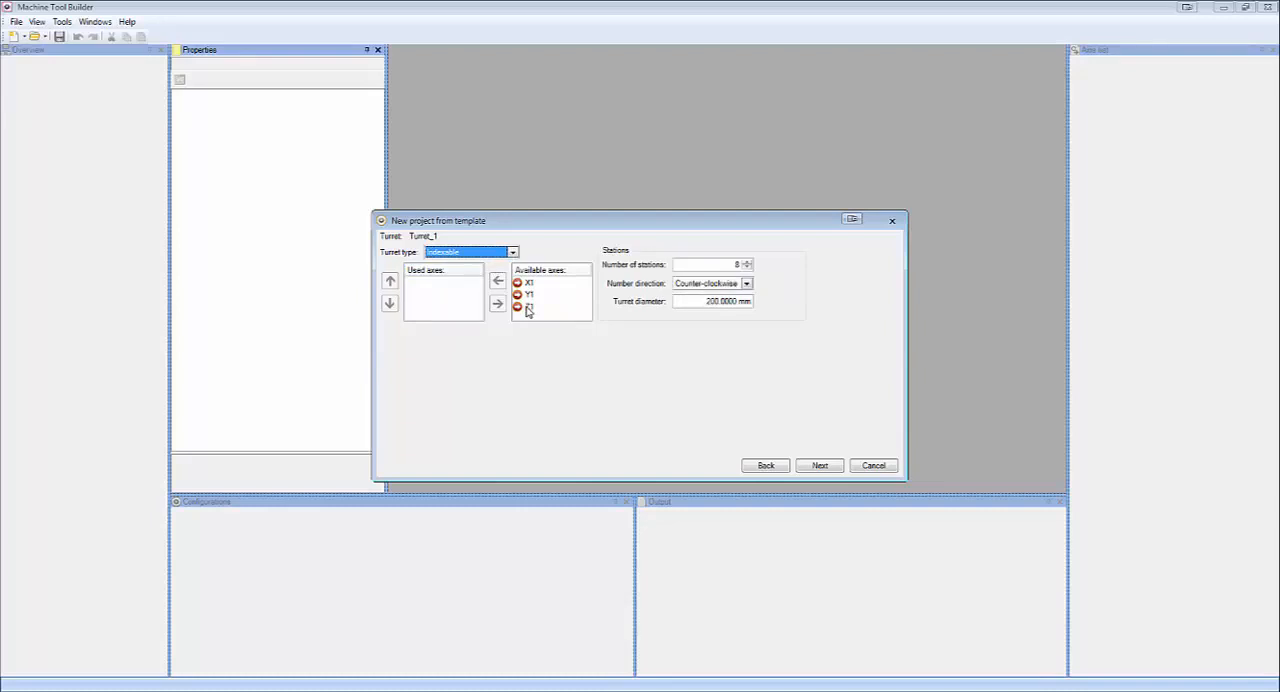
pyautogui.click(497, 281)
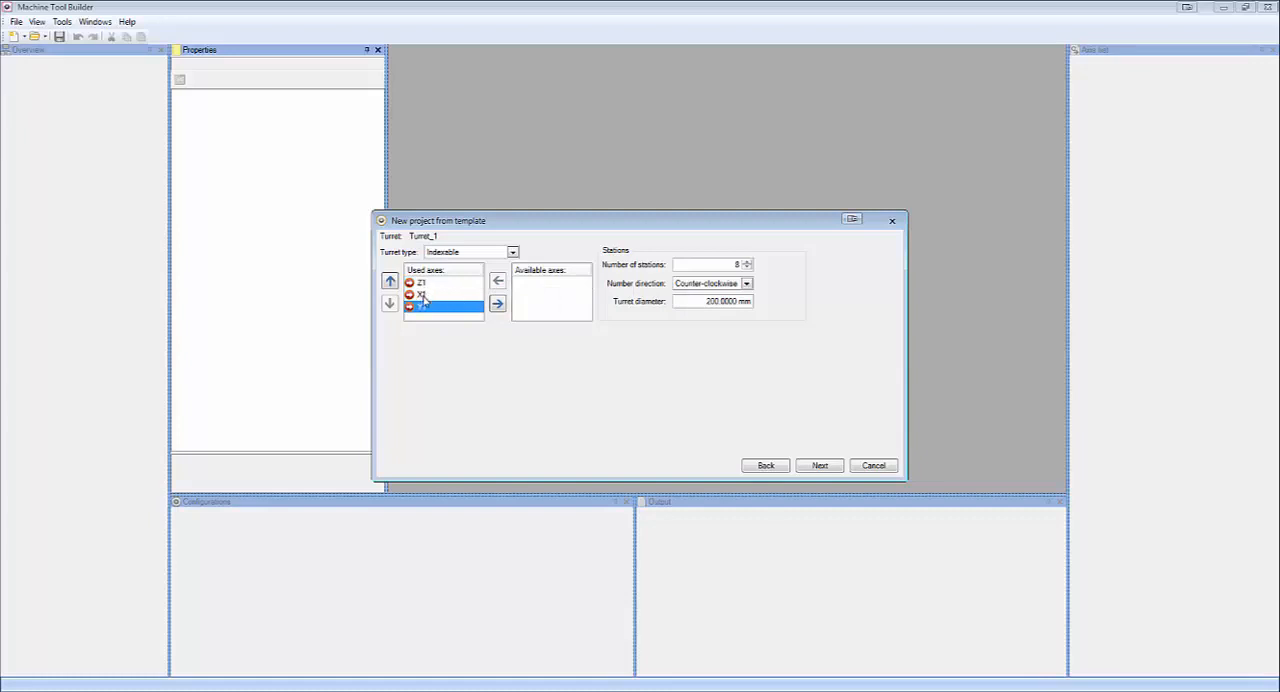
pyautogui.click(389, 281)
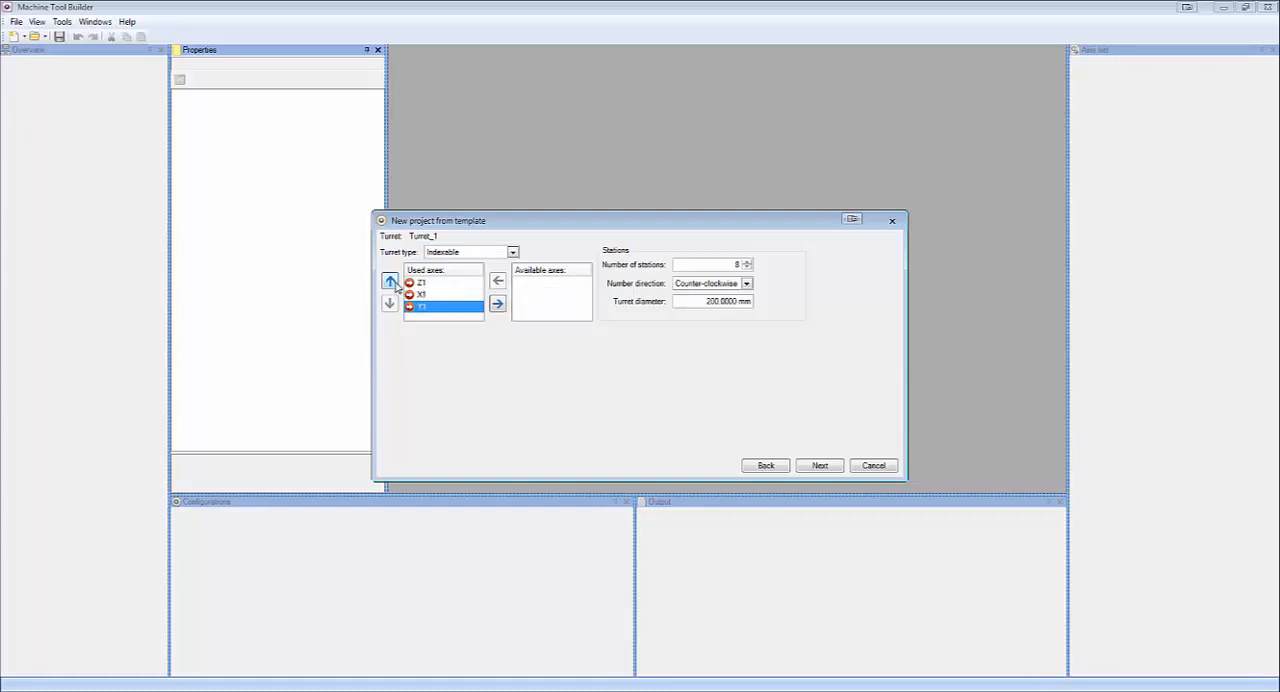
pyautogui.click(389, 281)
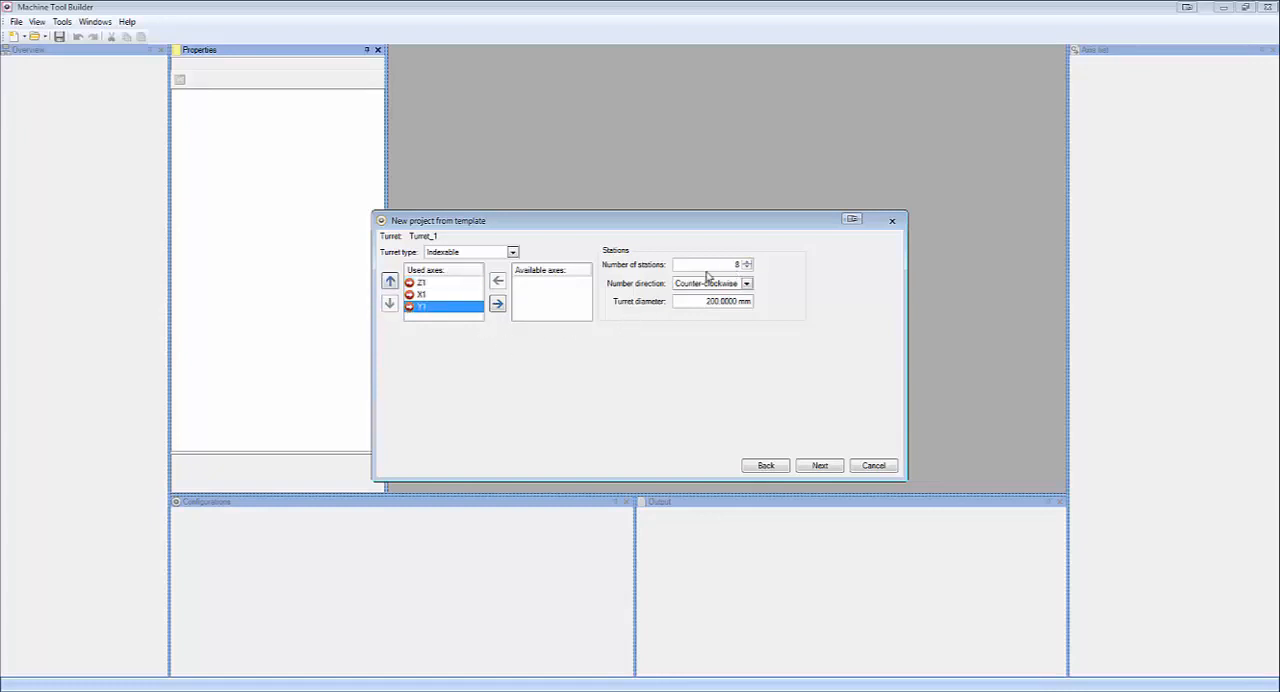
pyautogui.moveTo(730, 270)
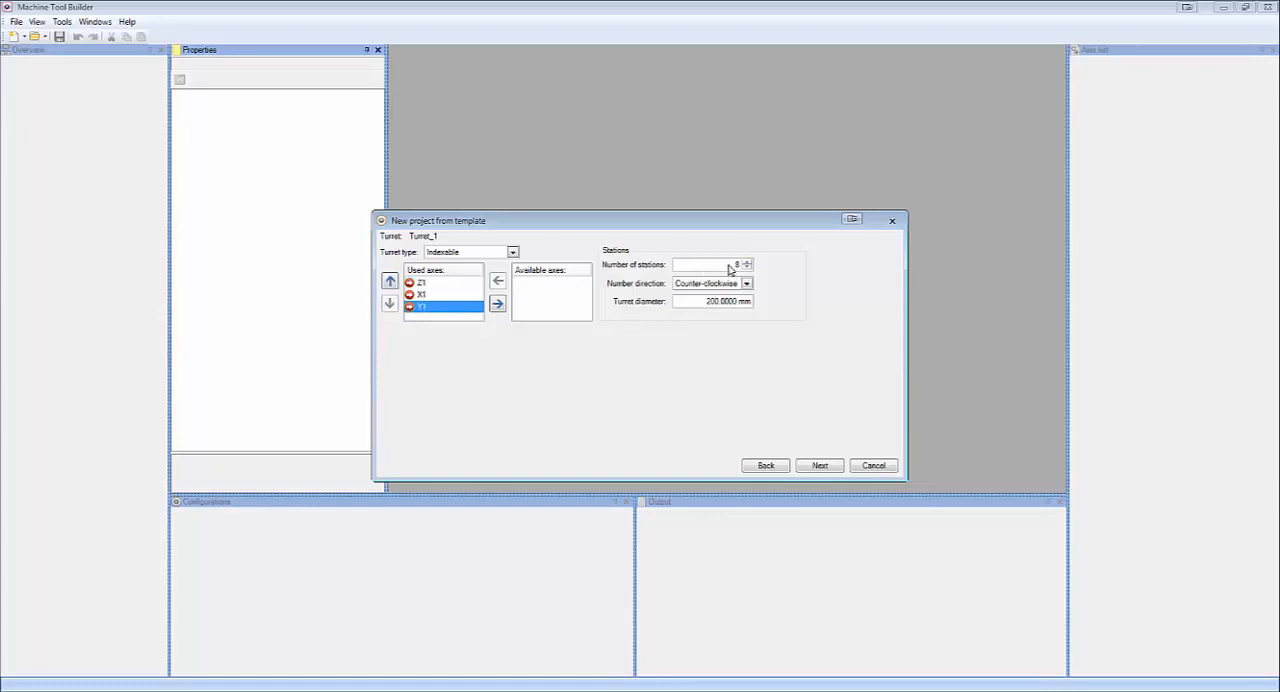
# Give the turret 12 stations and a 450 mm diameter, then continue.
pyautogui.click(745, 261)
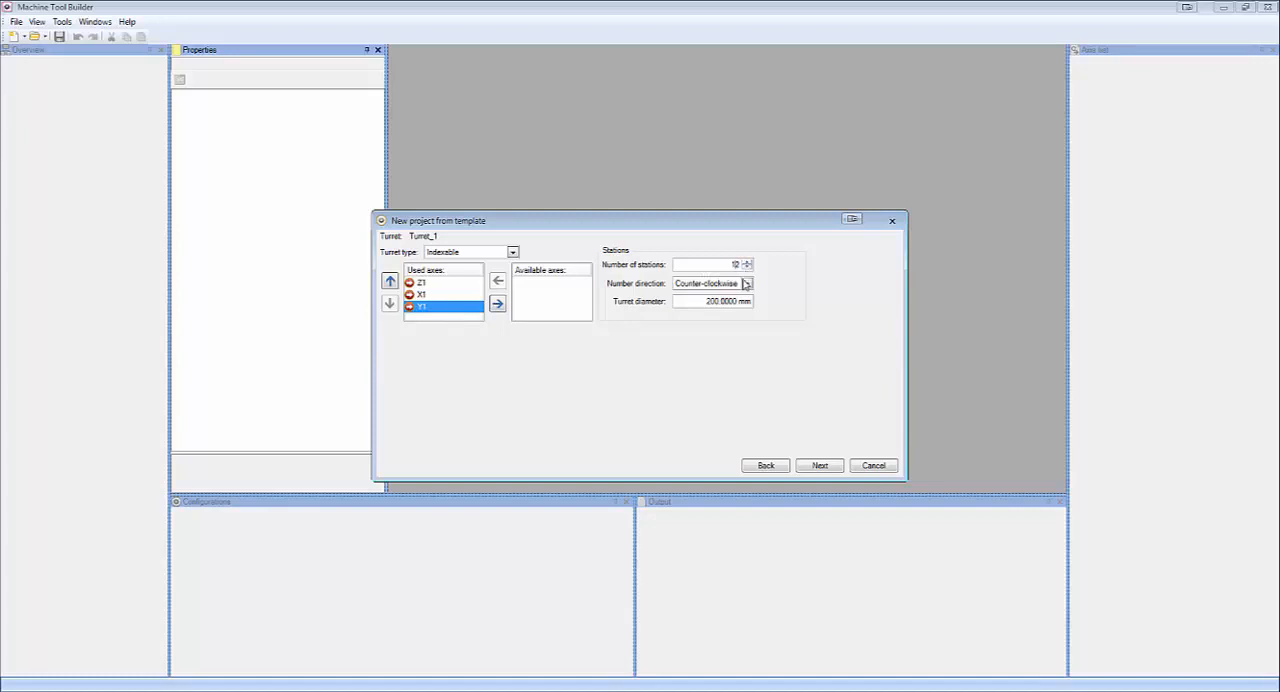
pyautogui.moveTo(696, 297)
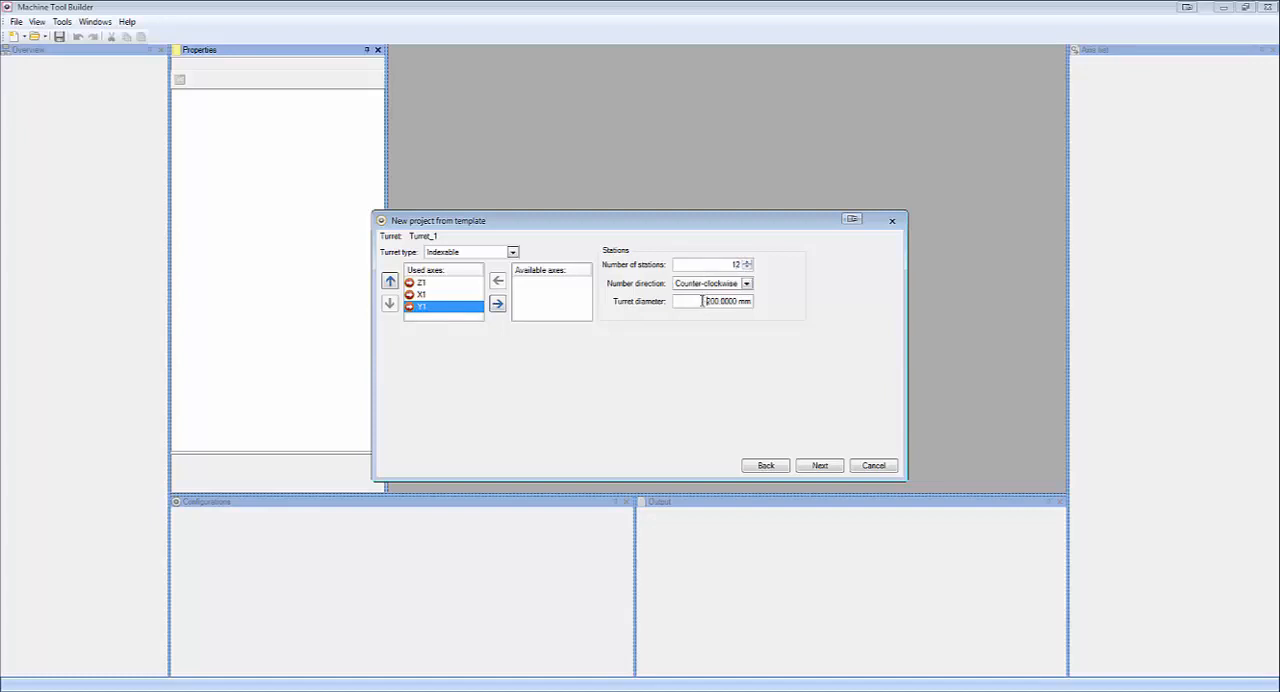
pyautogui.write('450 mm')
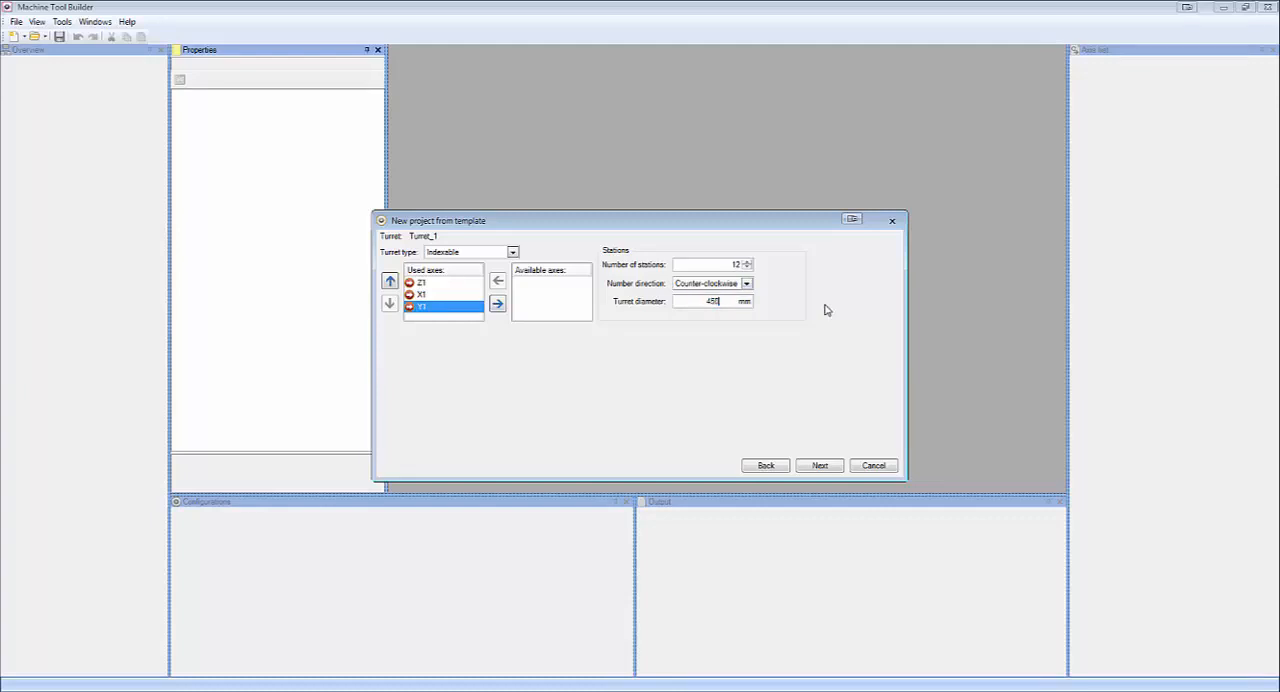
pyautogui.click(819, 465)
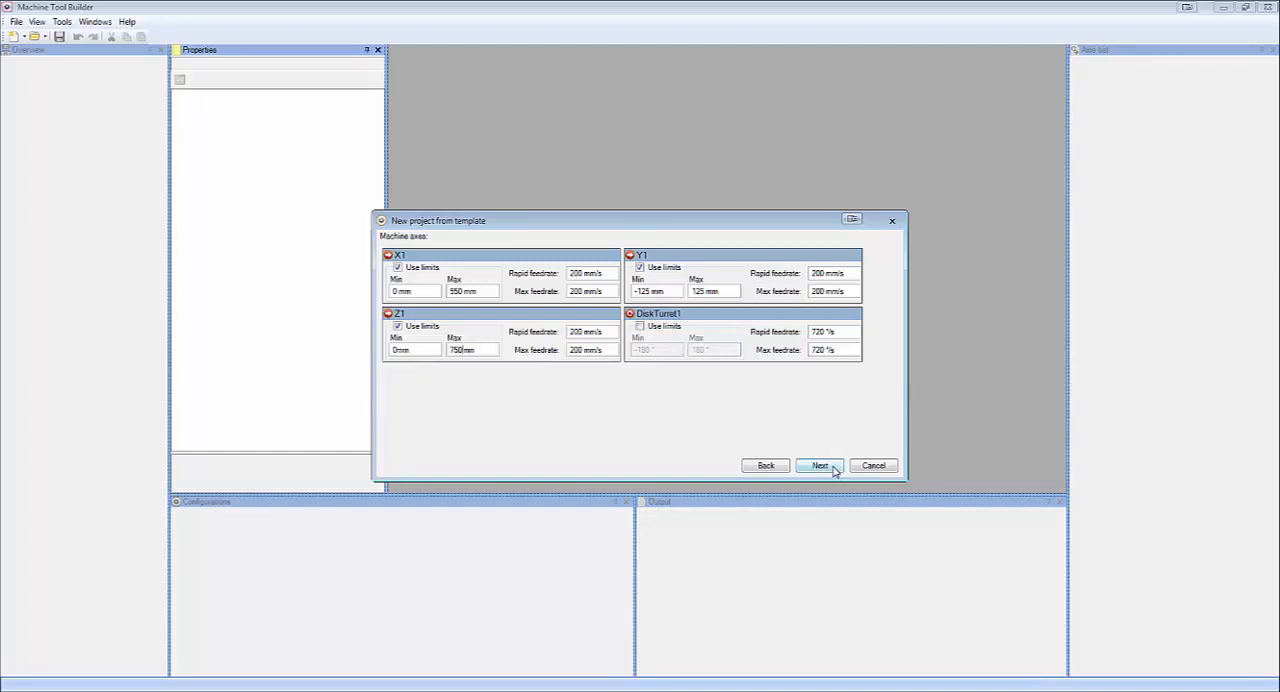
# Set the C1 spindle's positive direction to CW and continue to the project summary.
pyautogui.click(819, 465)
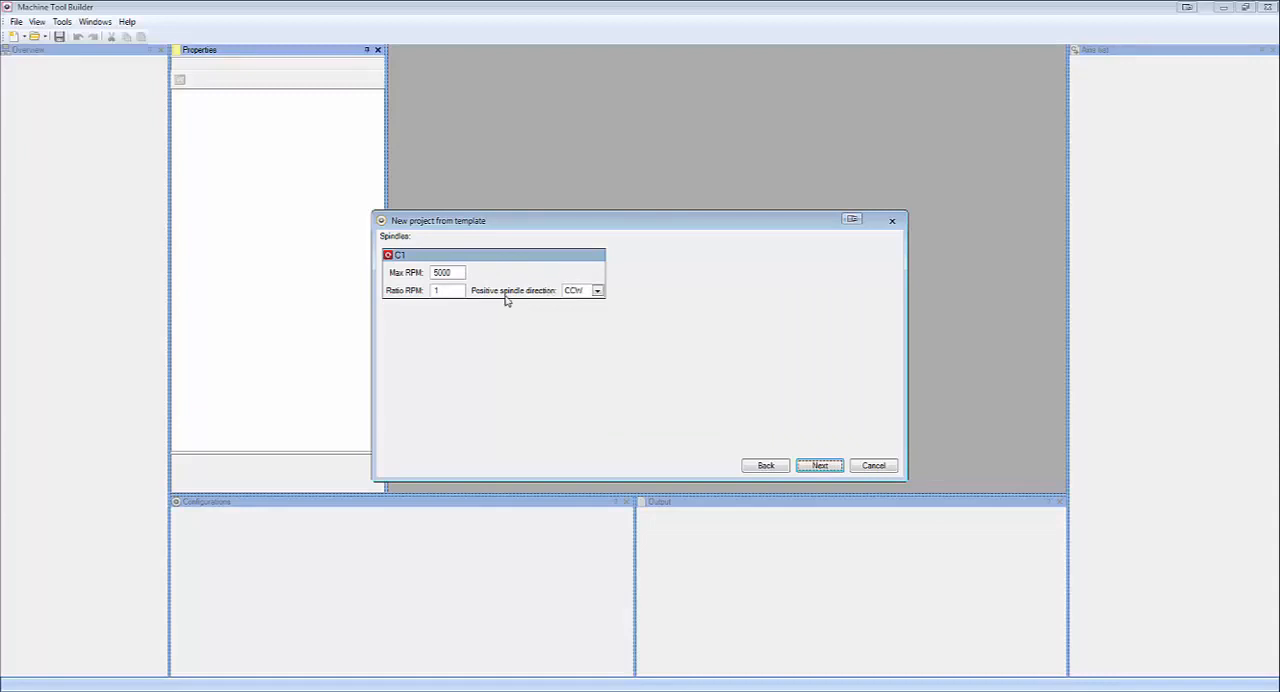
pyautogui.click(597, 290)
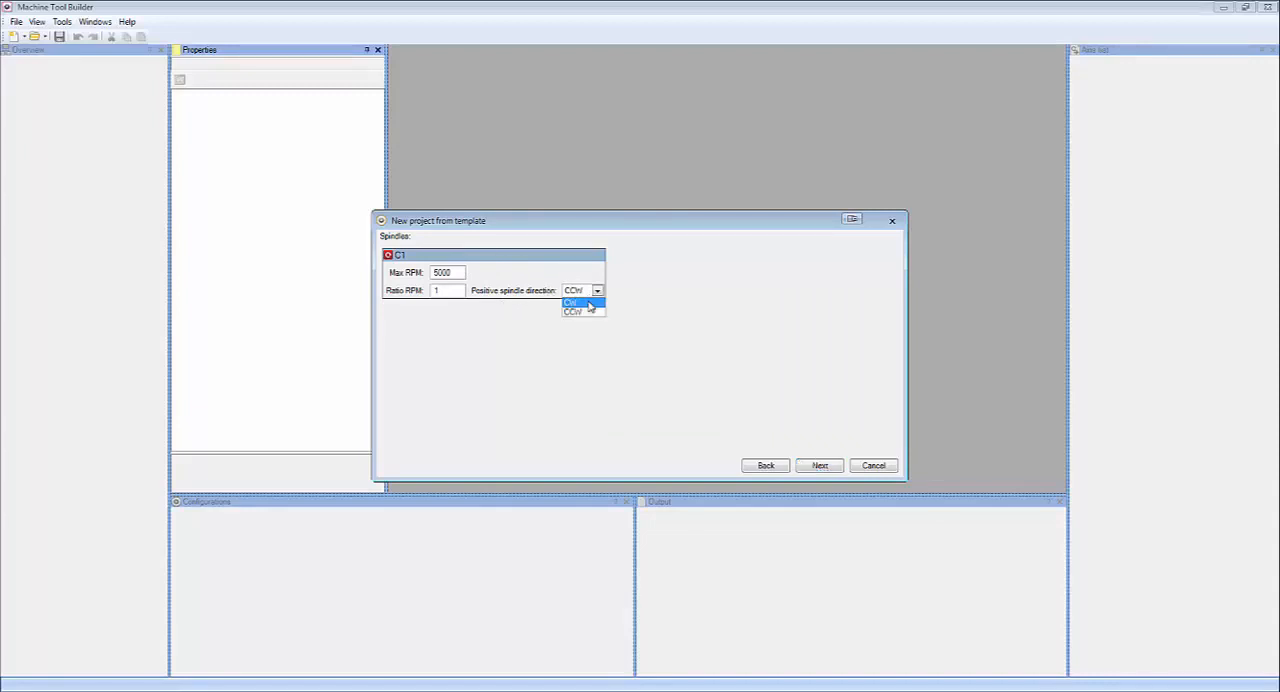
pyautogui.click(573, 301)
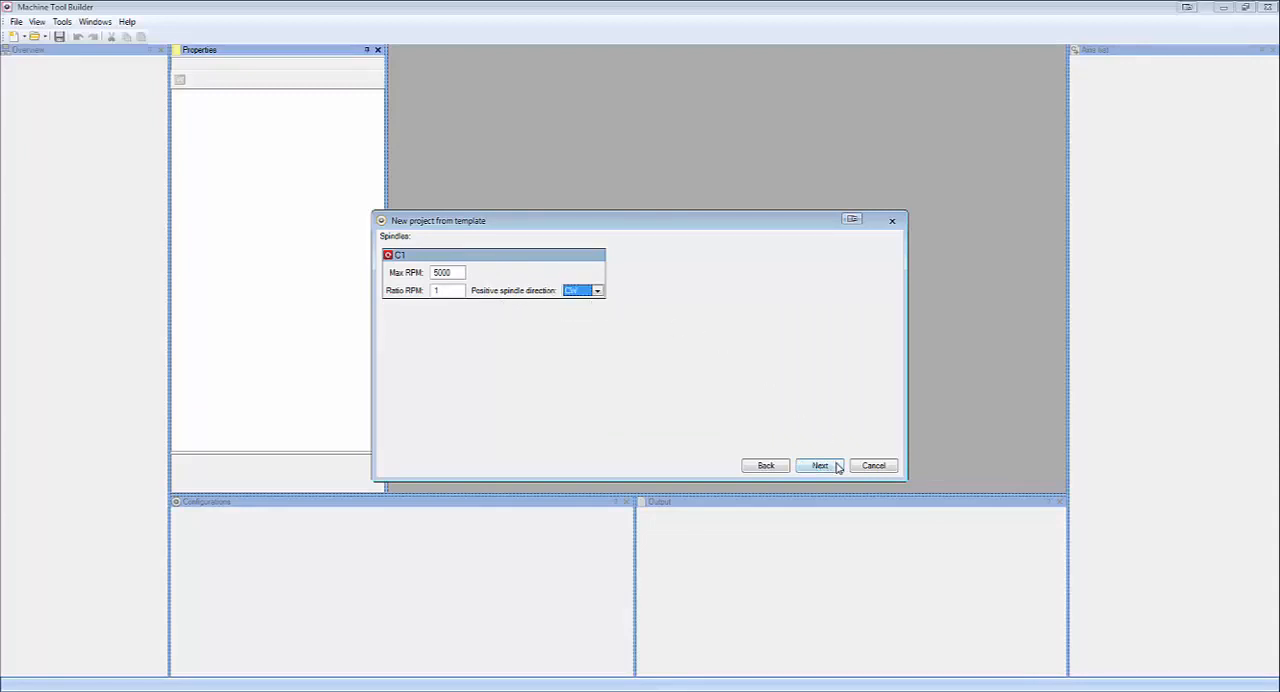
pyautogui.click(819, 465)
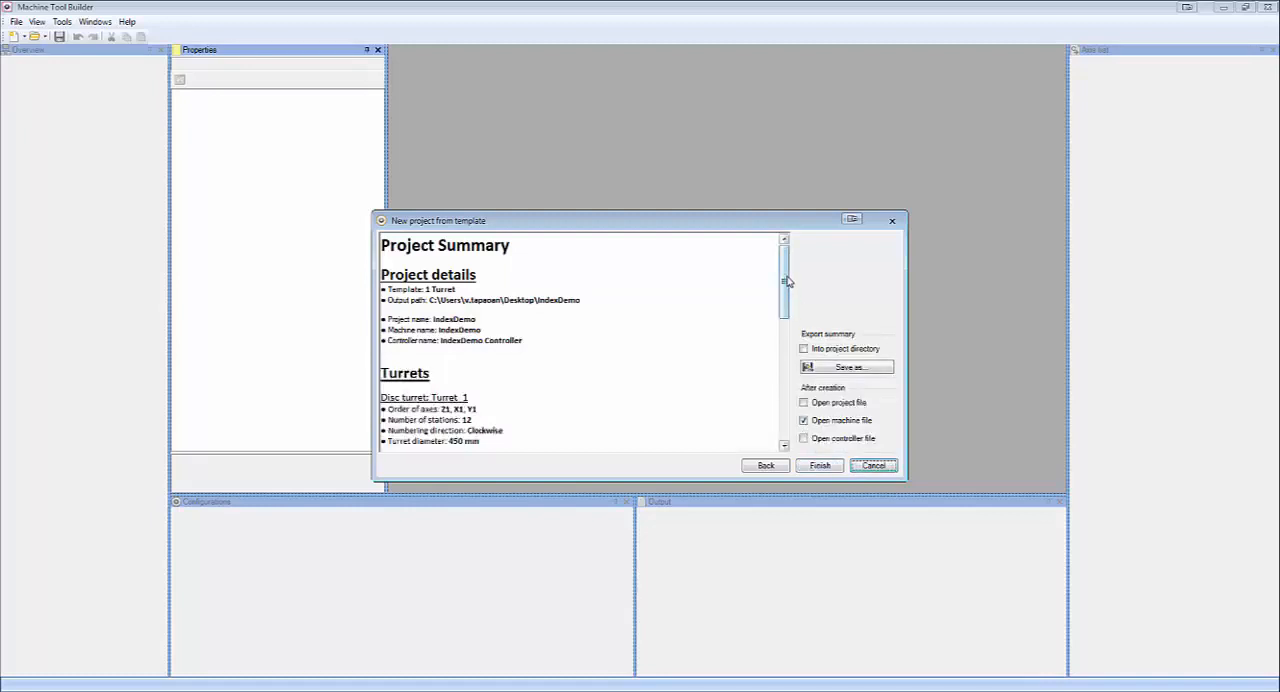
# Review the IndexDemo project summary and finish generating the project.
pyautogui.moveTo(784, 285); pyautogui.dragTo(784, 367)
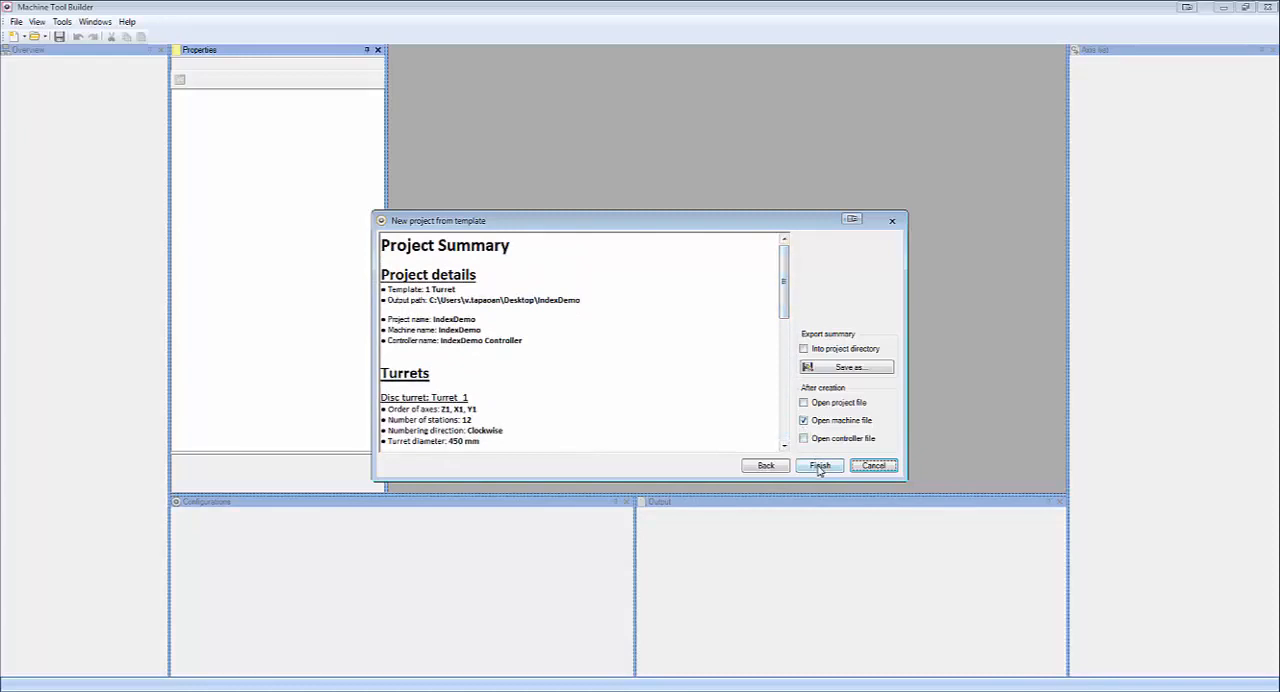
pyautogui.click(819, 465)
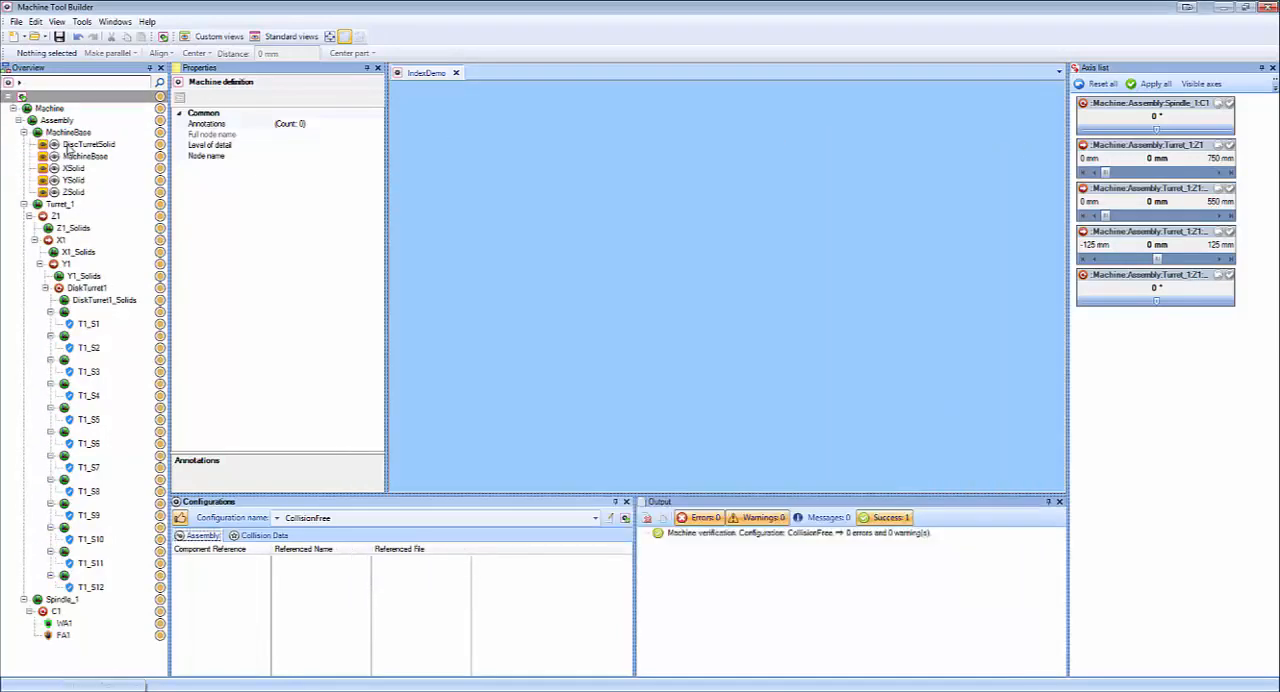
# Move DiscTurretSolid under DiskTurret1_Solids and XSolid under X1_Solids in the Overview tree.
pyautogui.click(89, 144)
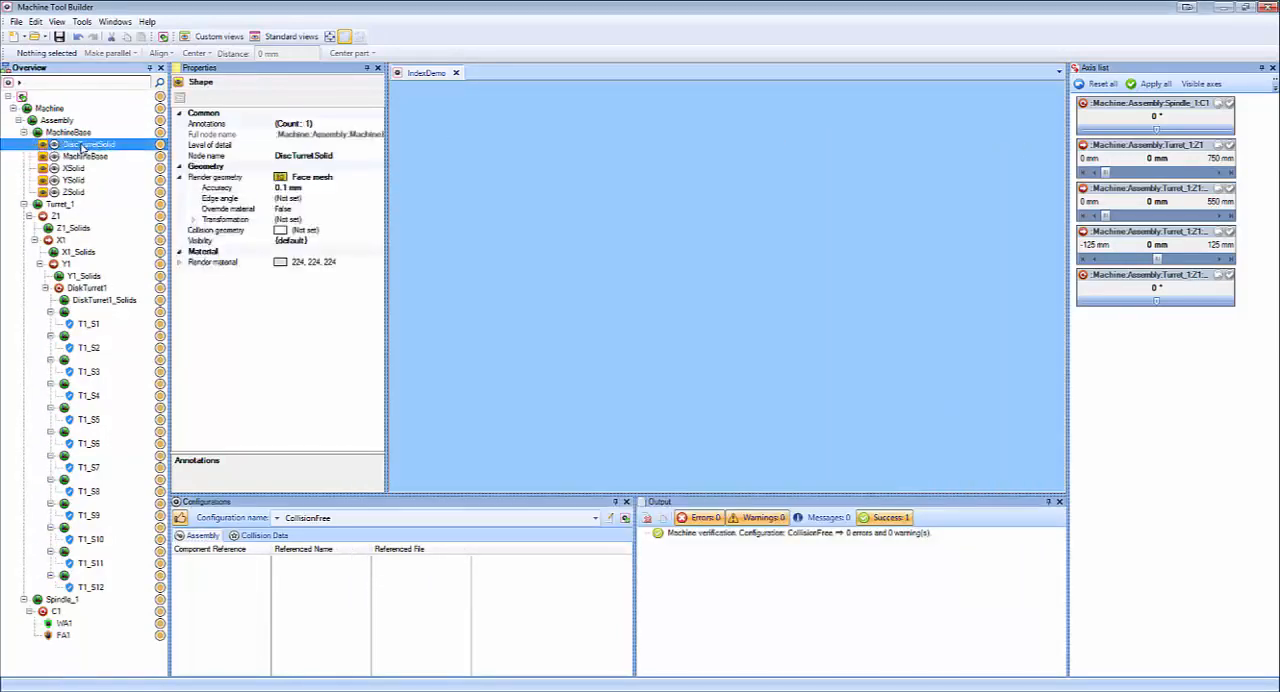
pyautogui.click(104, 300)
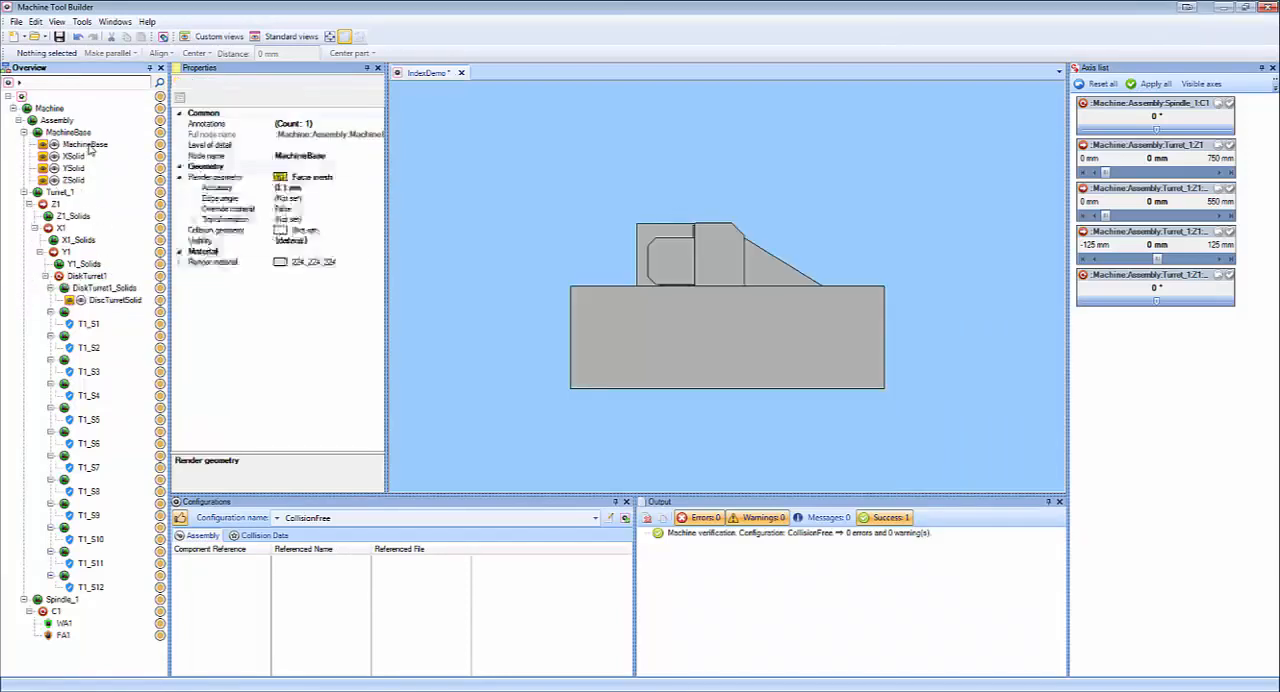
pyautogui.click(85, 144)
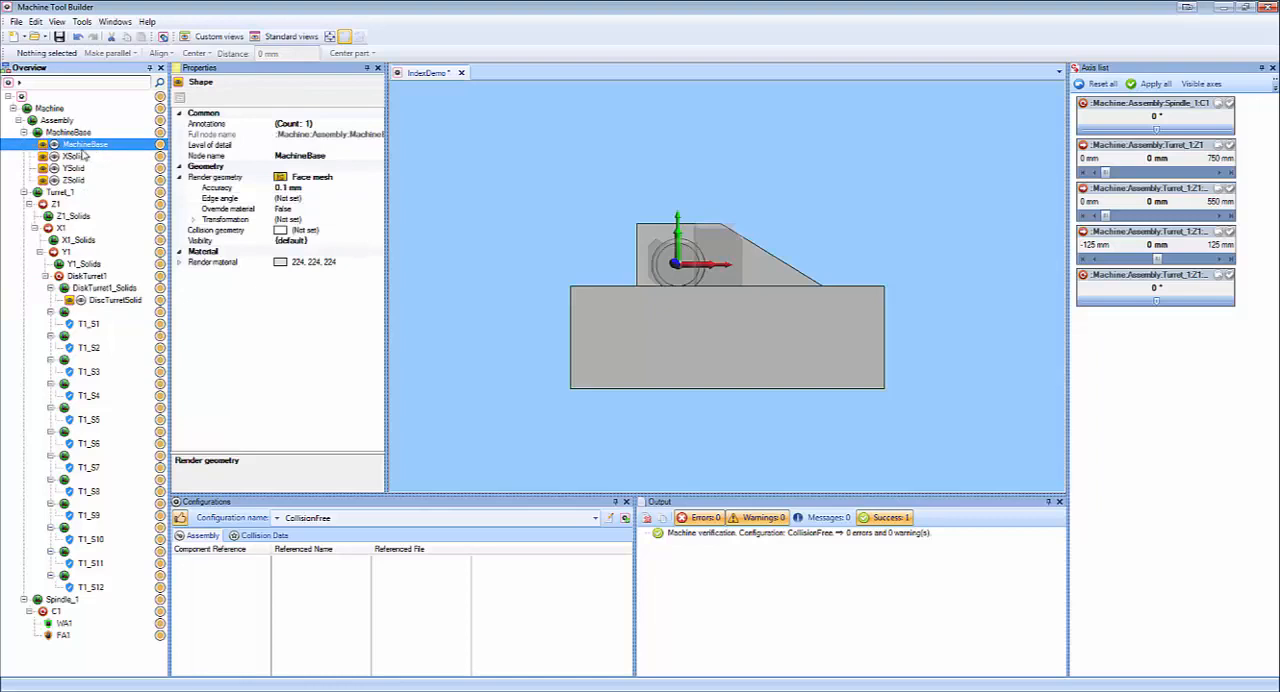
pyautogui.click(76, 240)
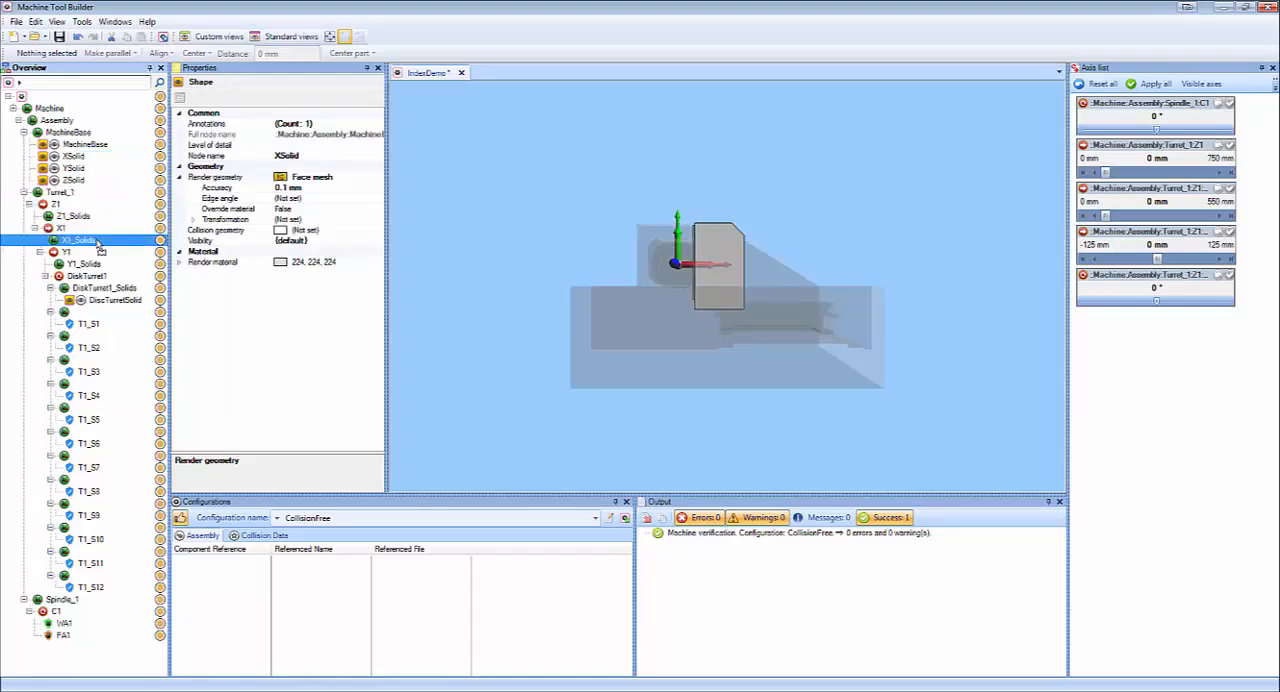
pyautogui.click(85, 251)
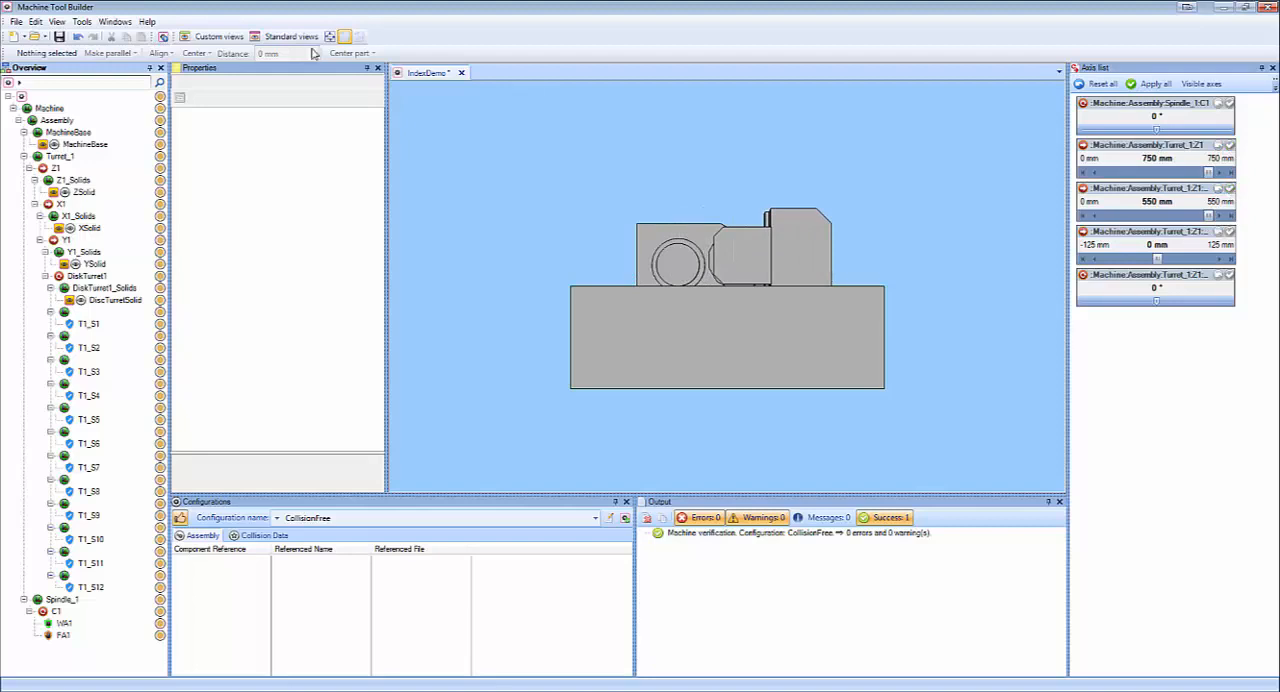
# Look at the lathe straight-on and prepare to set this orientation as the machine's Front view.
pyautogui.click(291, 37)
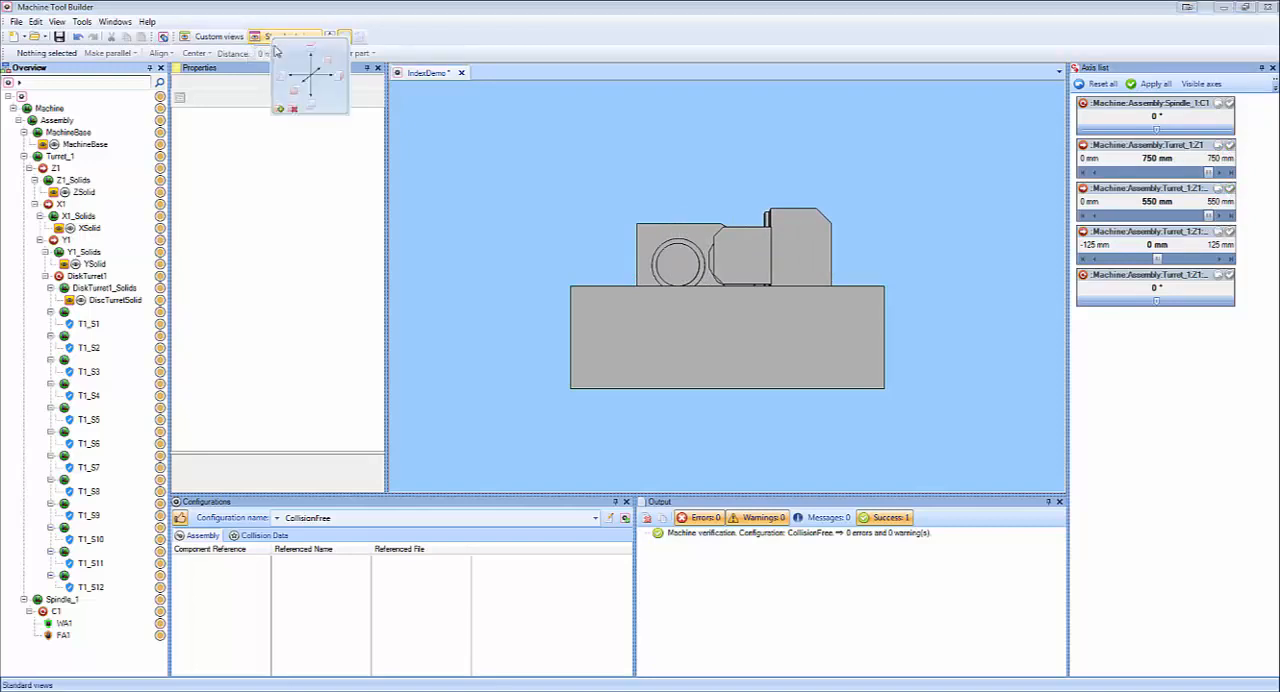
pyautogui.click(294, 107)
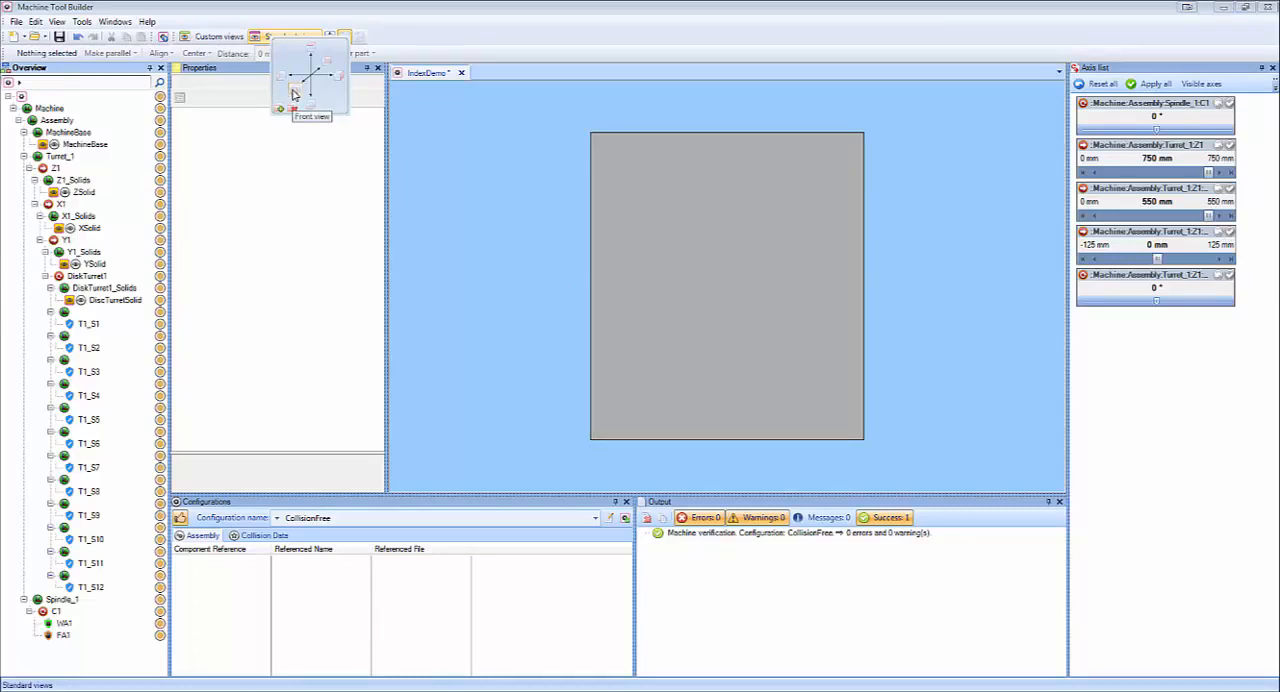
pyautogui.moveTo(310, 107)
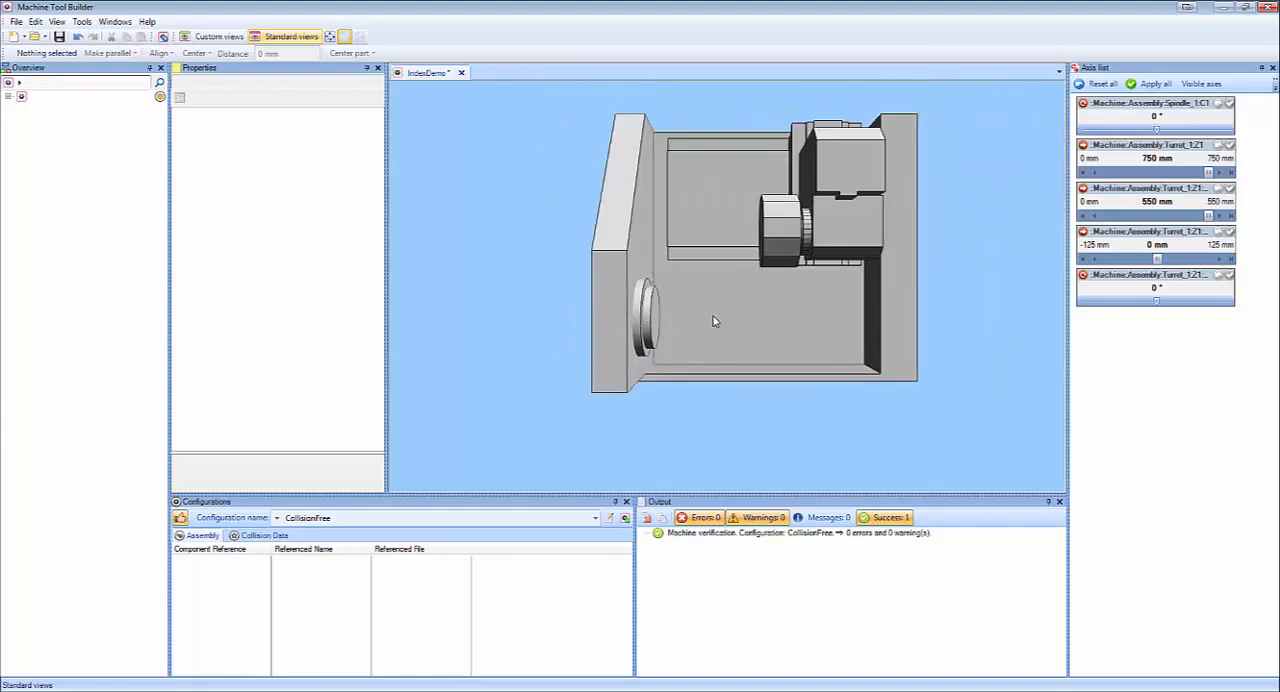
pyautogui.click(358, 37)
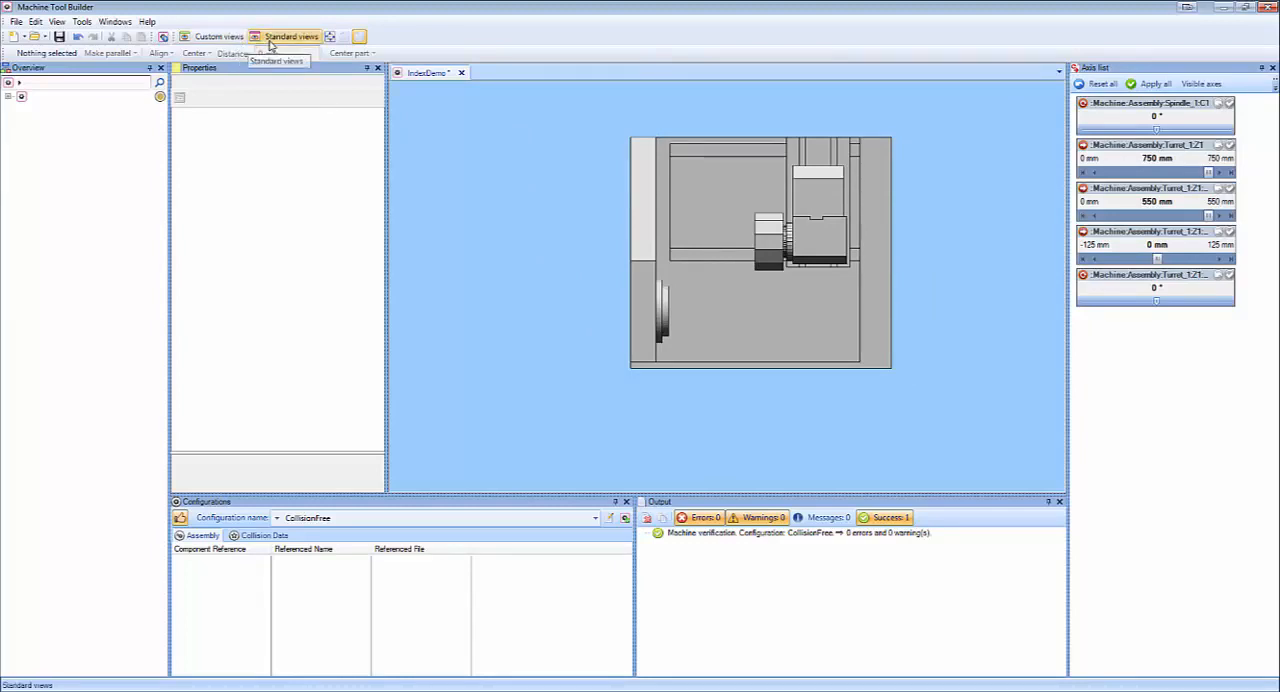
pyautogui.click(291, 37)
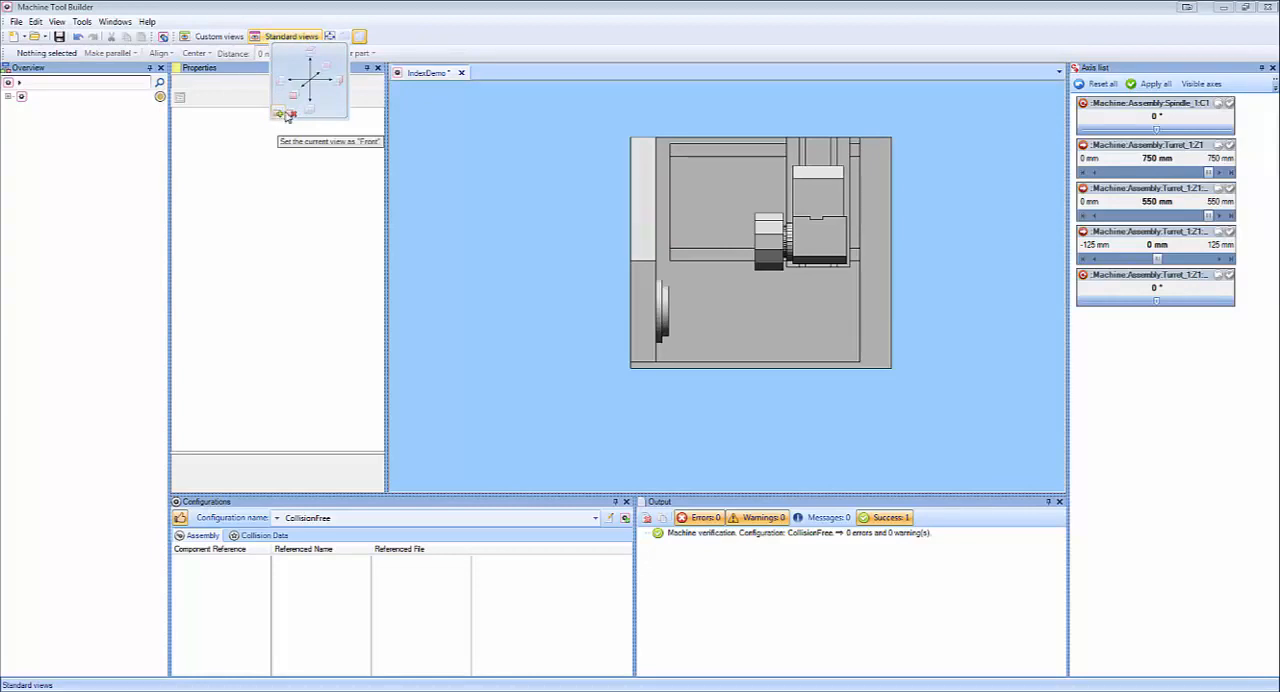
pyautogui.moveTo(293, 113)
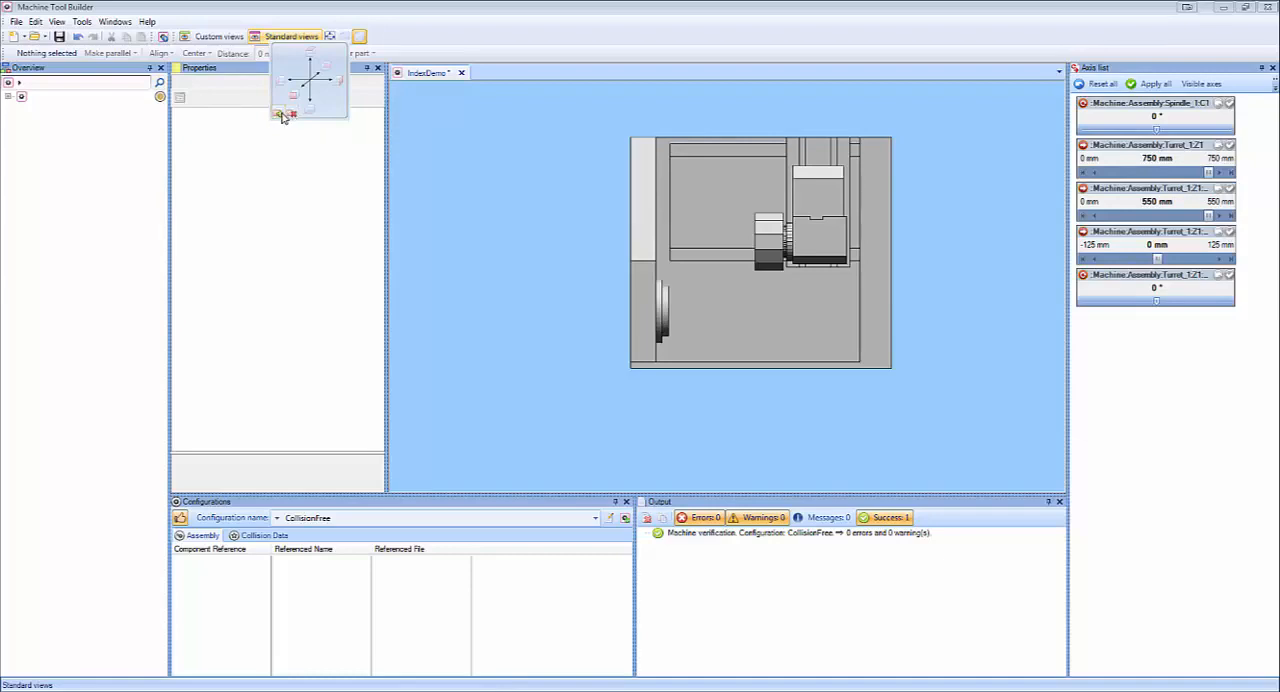
pyautogui.moveTo(279, 116)
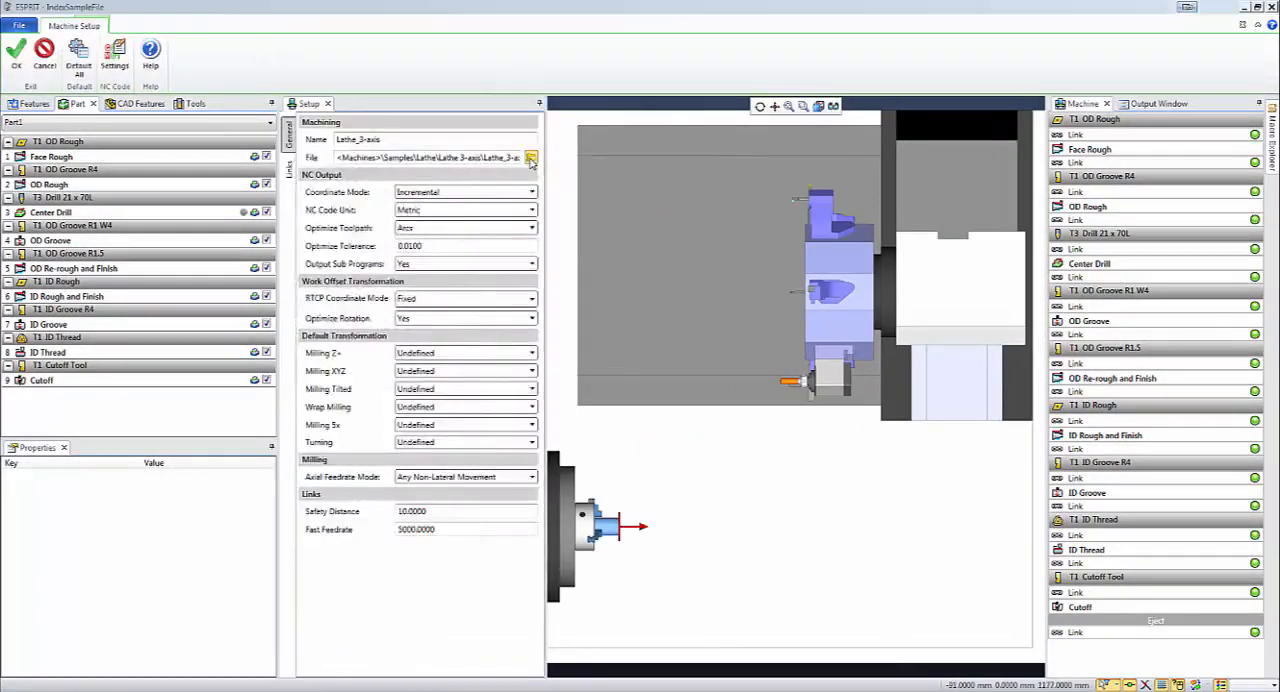
# Browse to the IndexDemo machine file in Machine Setup and accept it for the part.
pyautogui.click(531, 158)
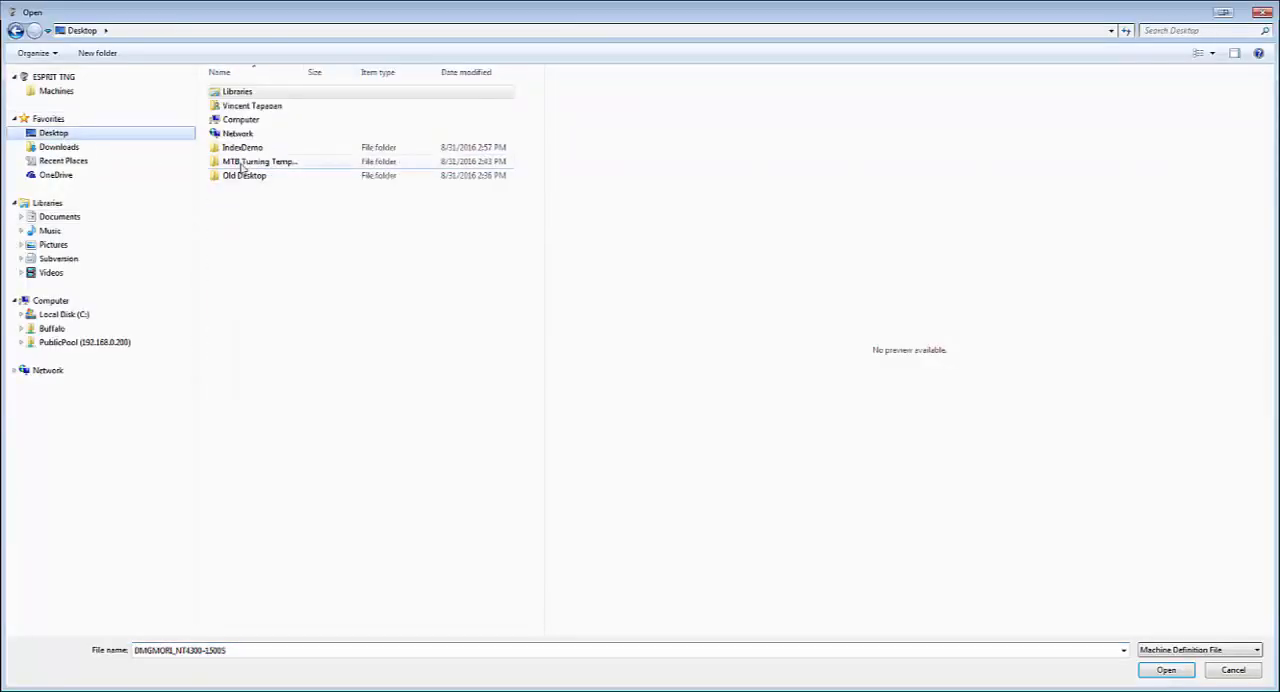
pyautogui.doubleClick(242, 147)
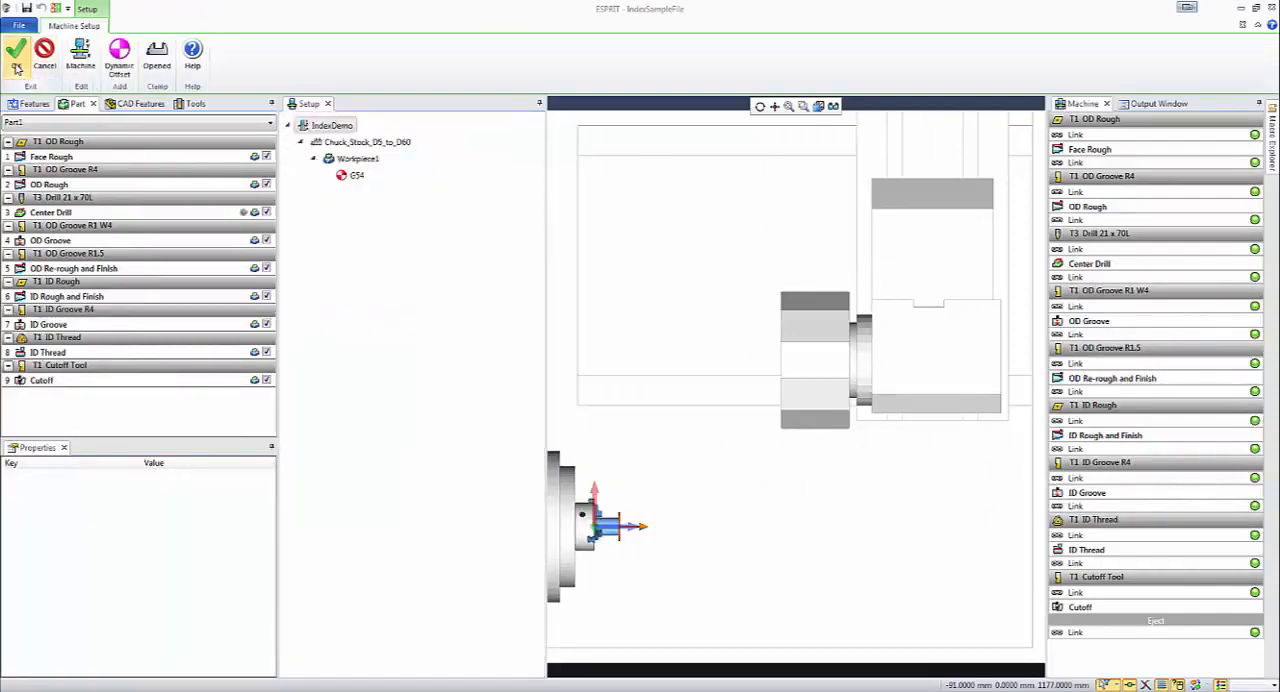
pyautogui.click(16, 55)
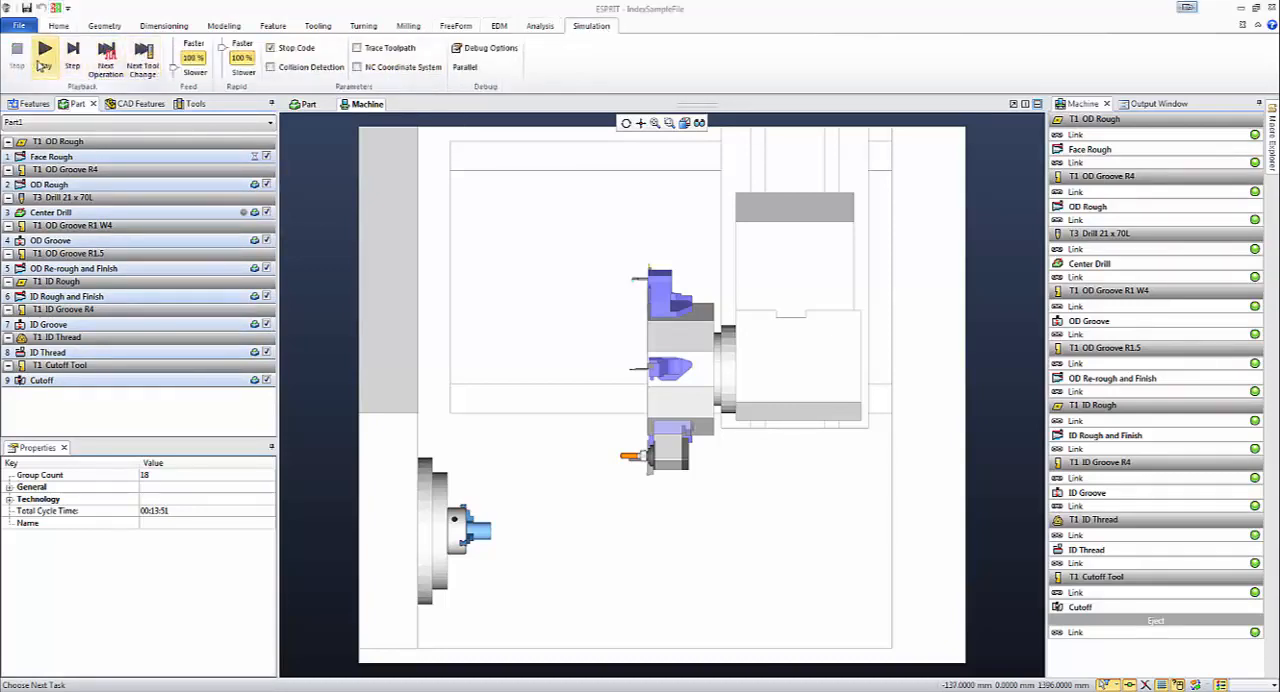
# Play the machining simulation of the turning operations on the new turret lathe.
pyautogui.click(44, 55)
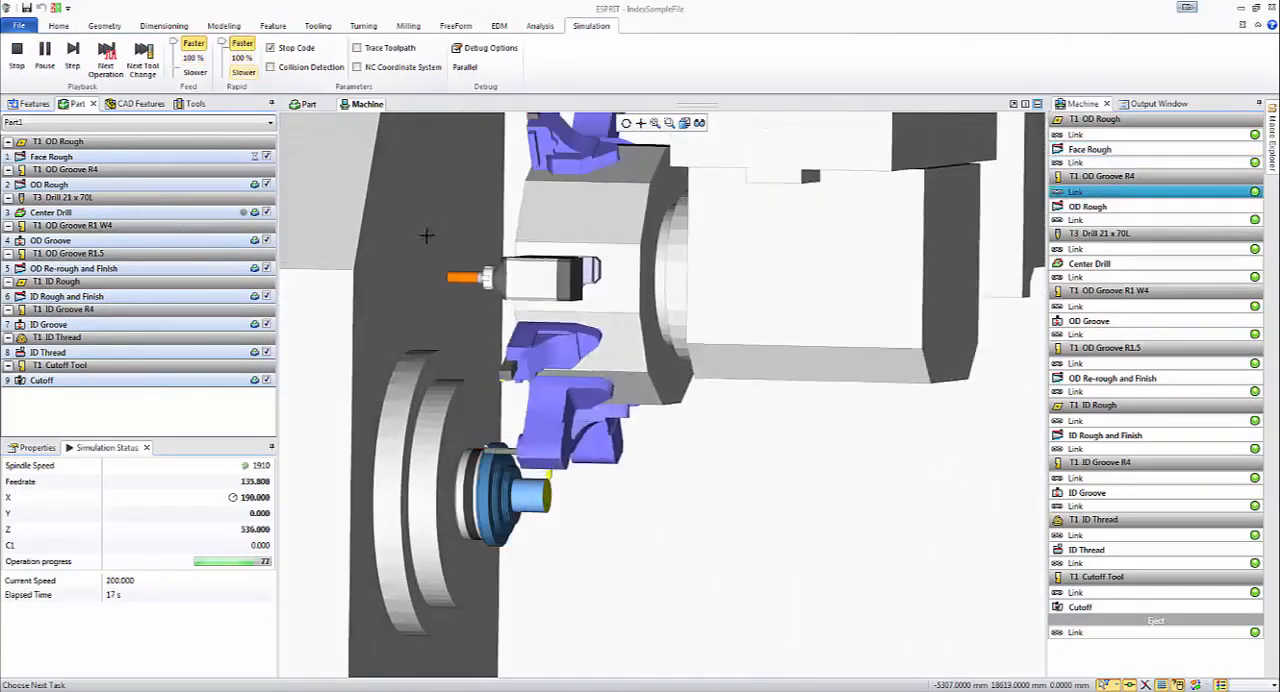
pyautogui.click(106, 55)
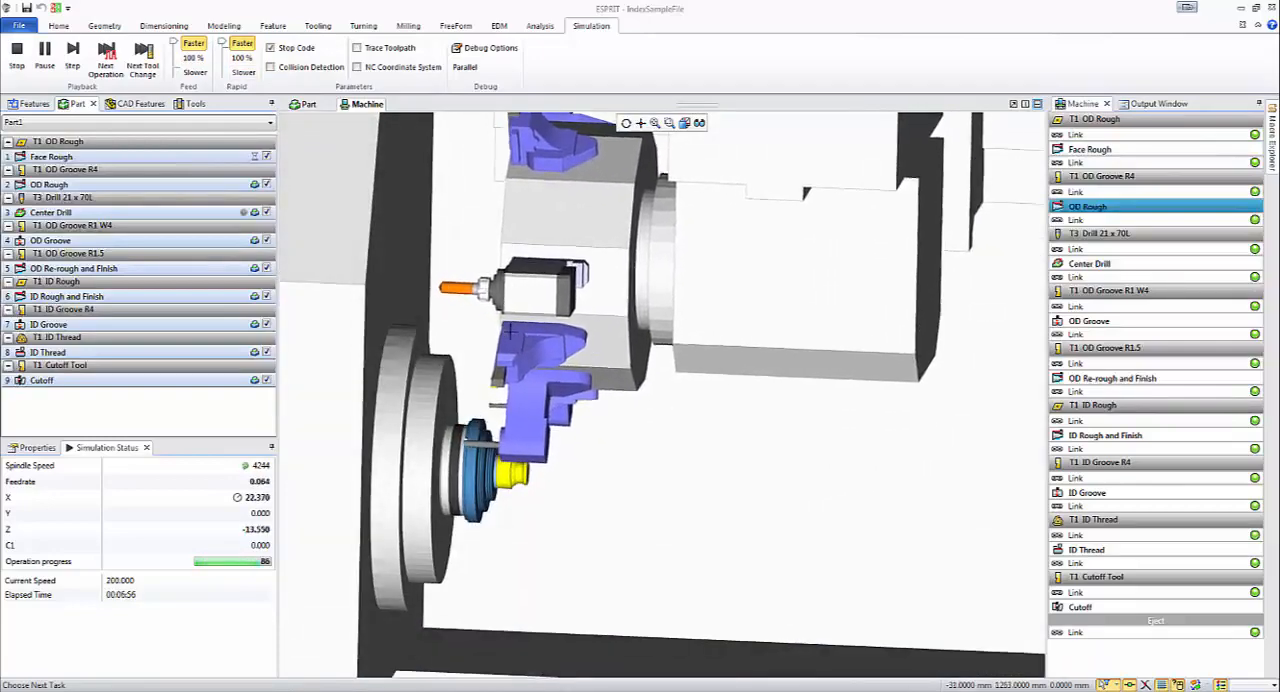